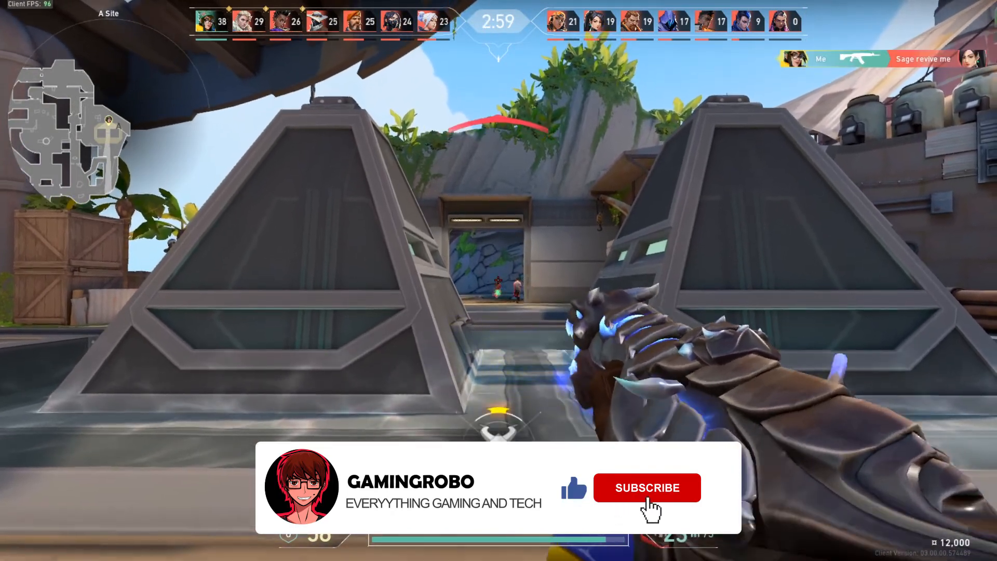
# Search 'device mang' and disable High precision event timer under System devices in Device Manager
pyautogui.click(646, 487)
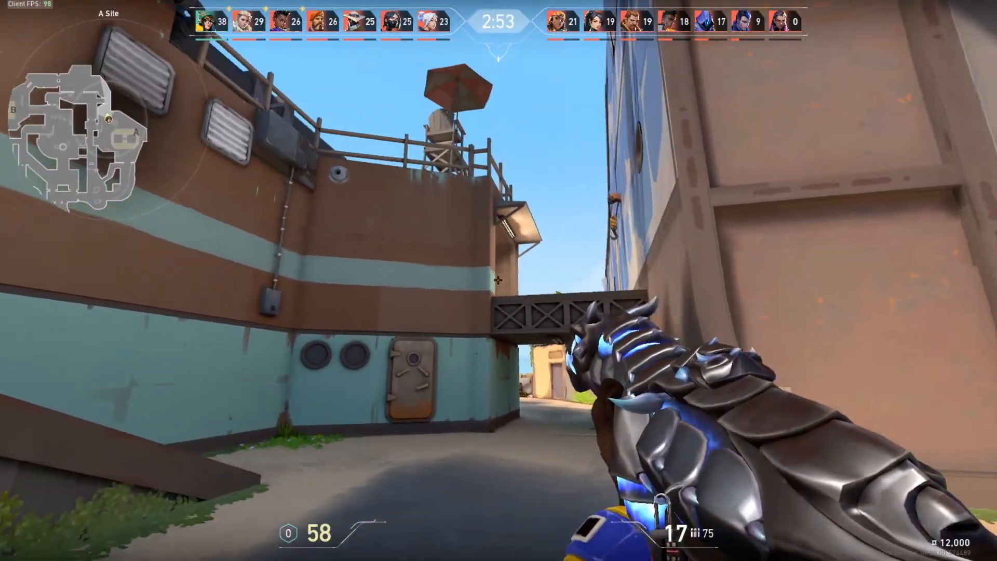
pyautogui.moveTo(498, 280)
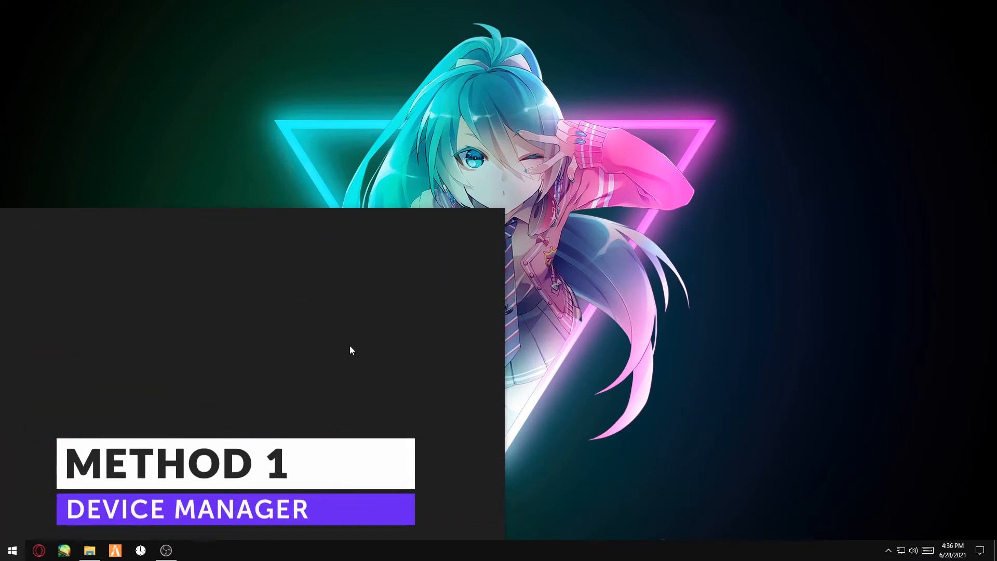
pyautogui.write('device mang')
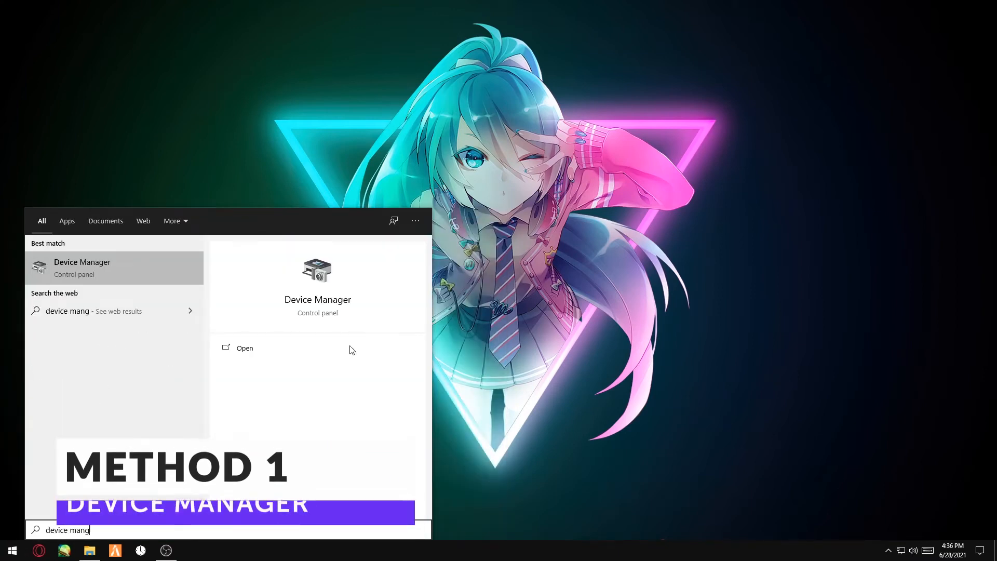
pyautogui.click(244, 348)
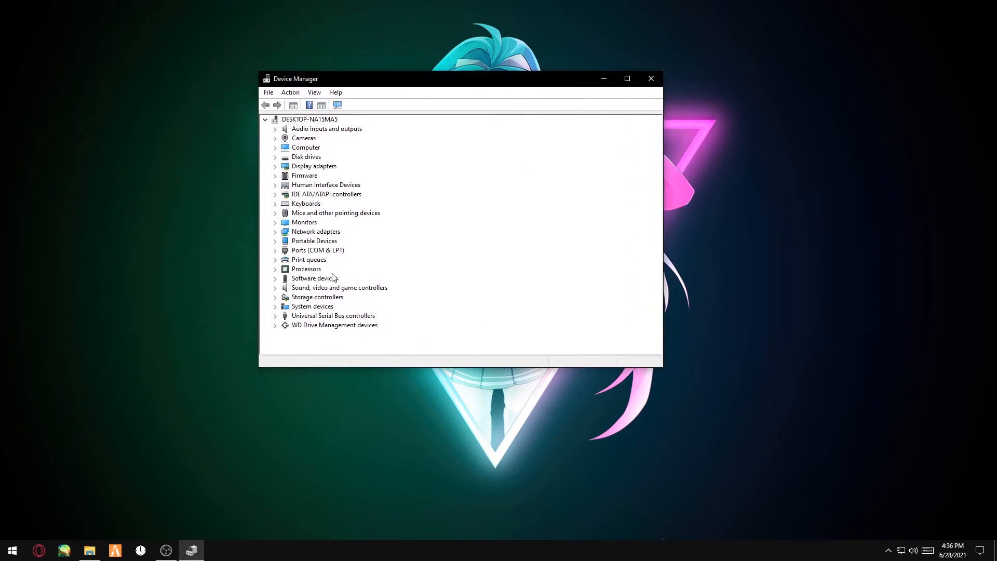
pyautogui.moveTo(275, 311)
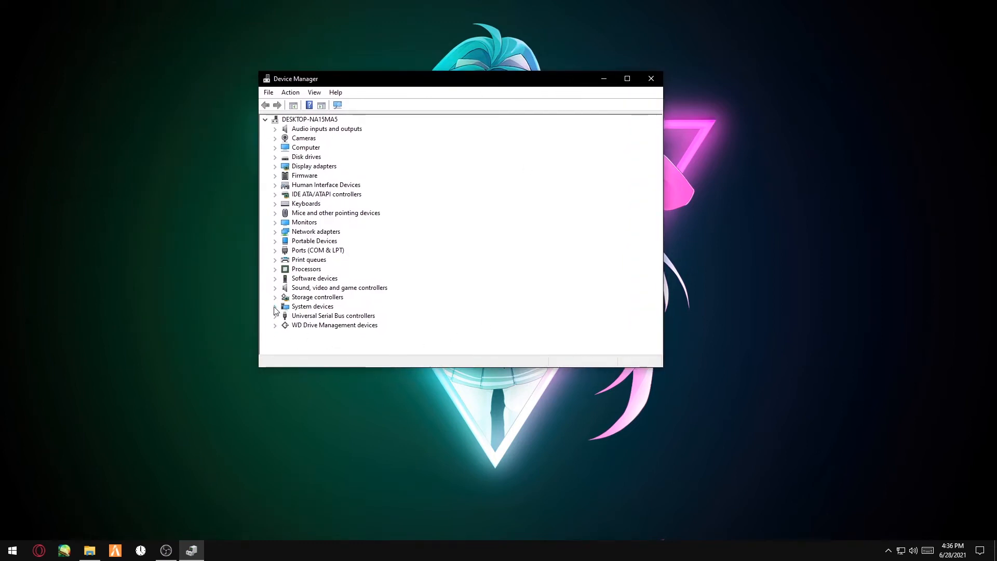
pyautogui.click(276, 306)
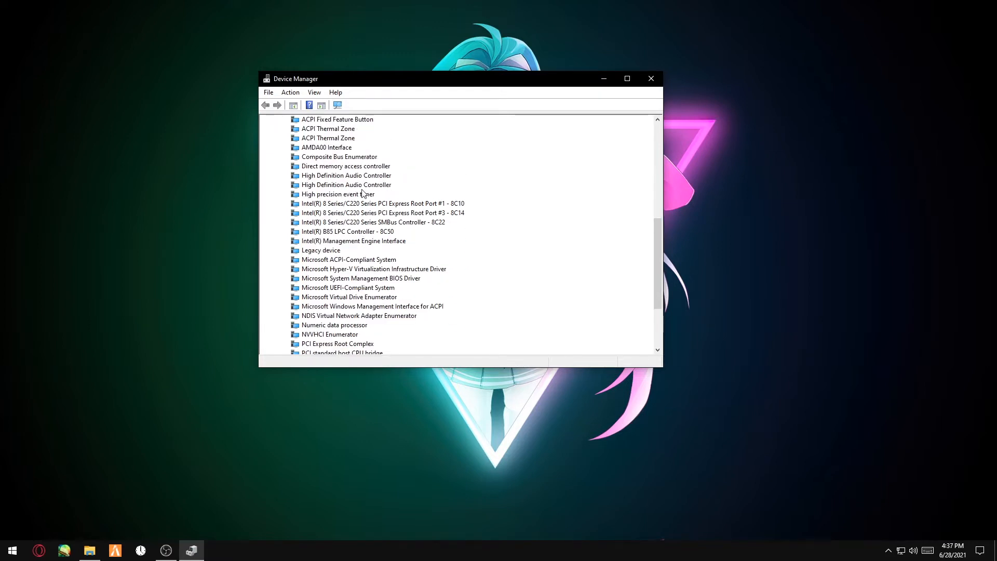
pyautogui.click(337, 194)
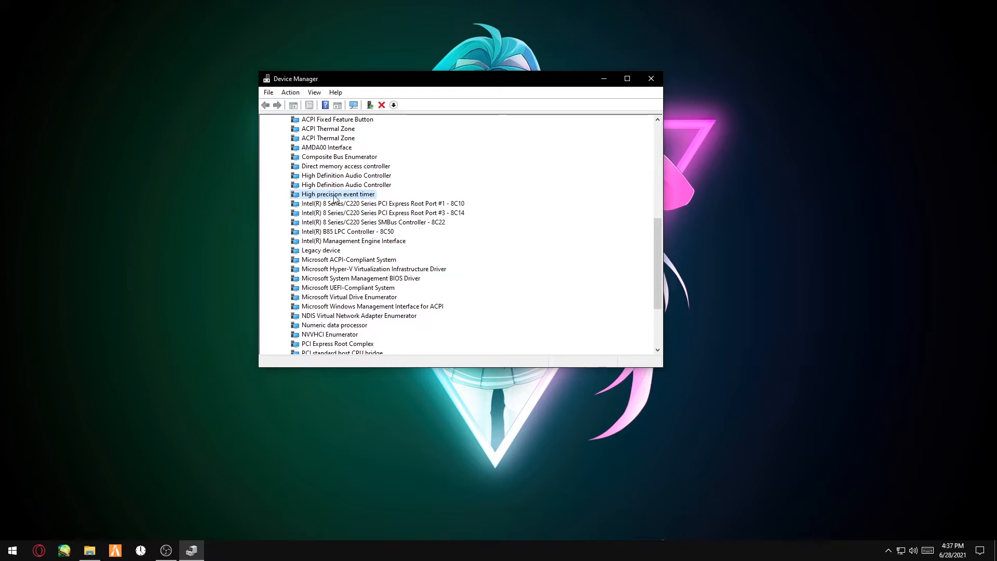
pyautogui.click(371, 105)
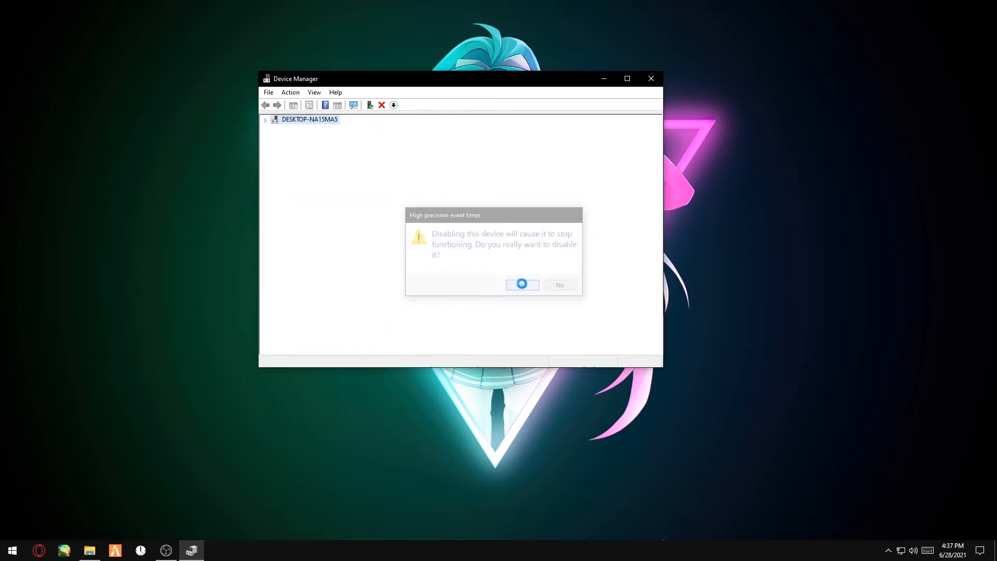
pyautogui.click(521, 284)
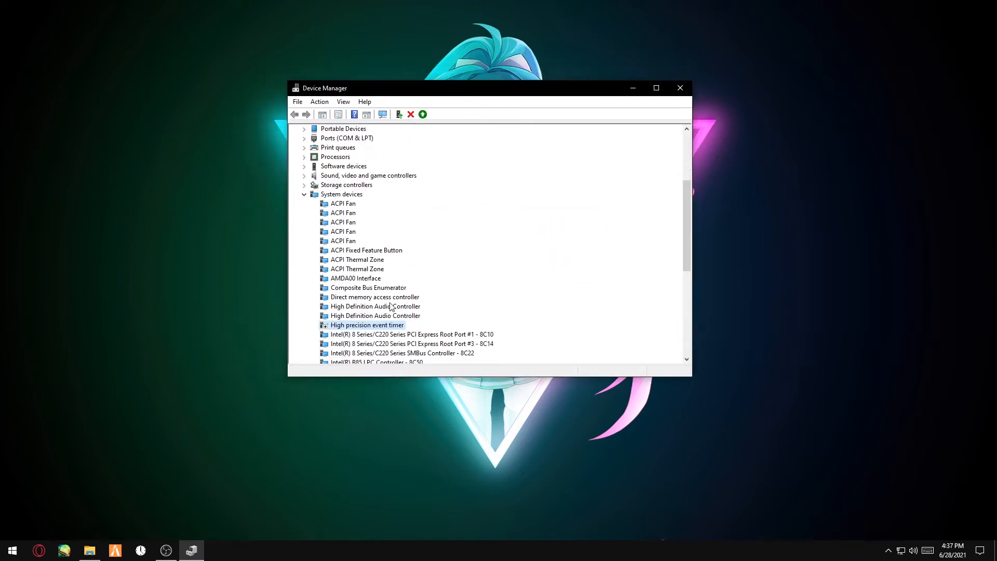
pyautogui.moveTo(382, 326)
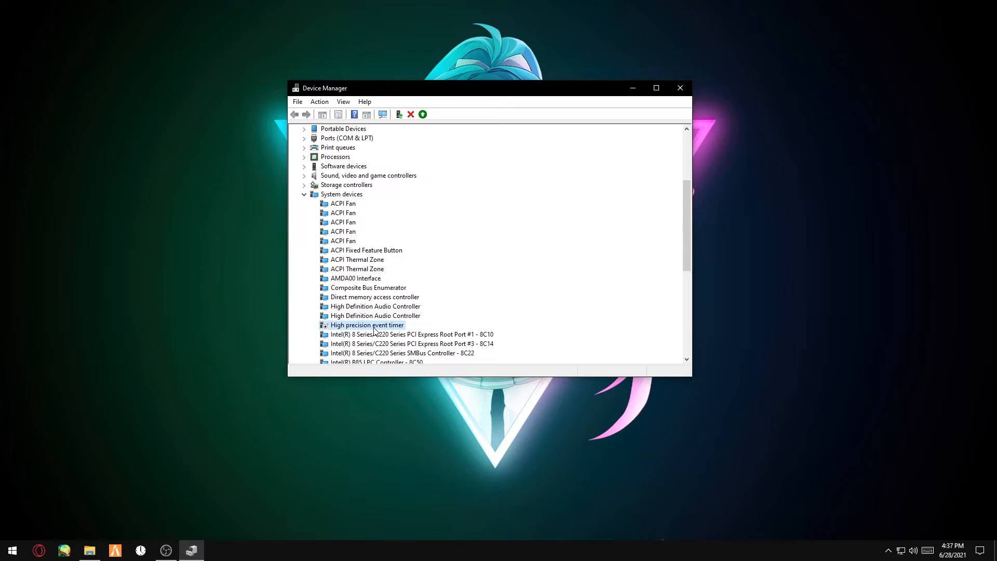
pyautogui.rightClick(367, 325)
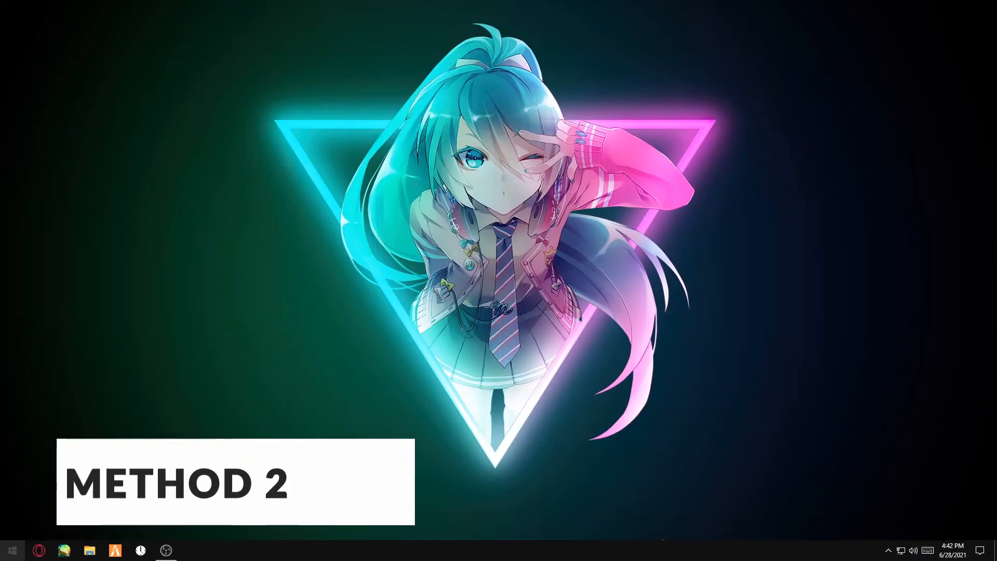
# Locate VALORANT.exe through the VALORANT shortcut's file location
pyautogui.click(11, 550)
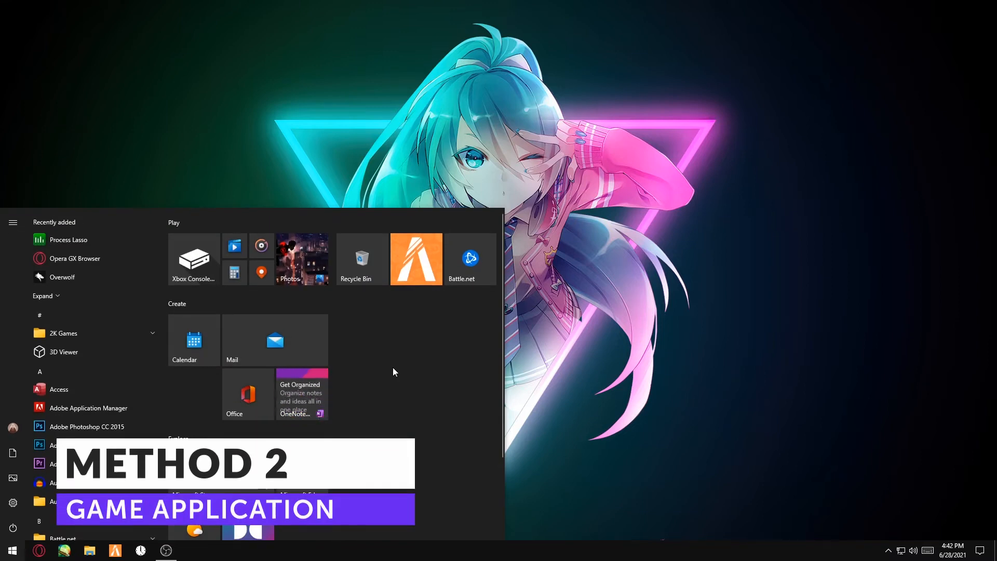
pyautogui.write('valorant')
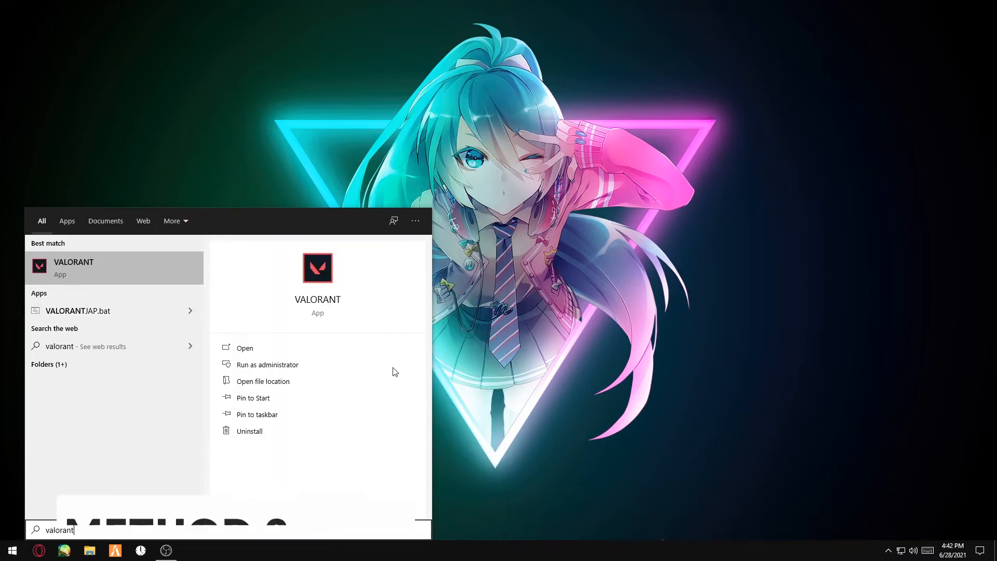
pyautogui.click(263, 380)
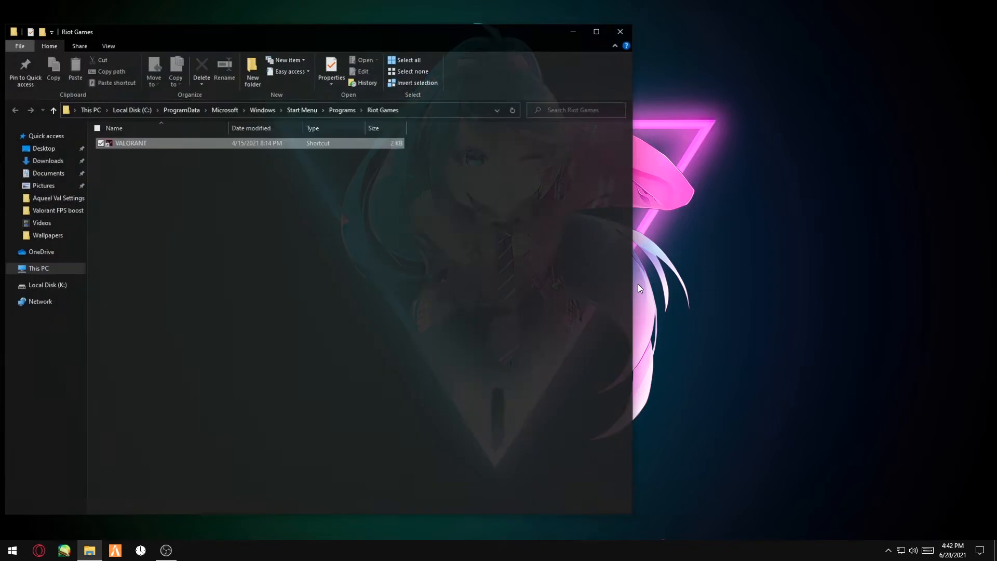
pyautogui.rightClick(130, 142)
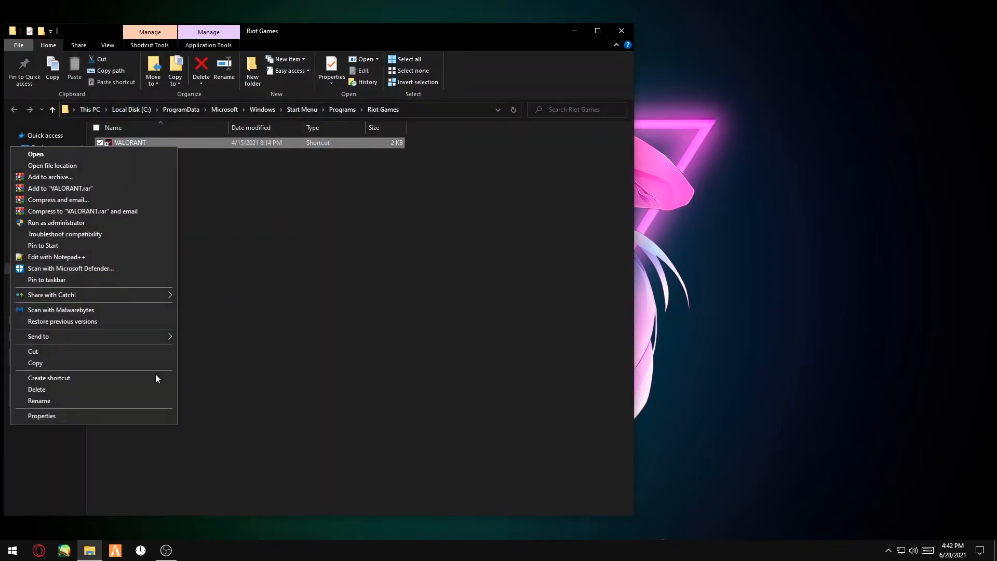
pyautogui.click(42, 415)
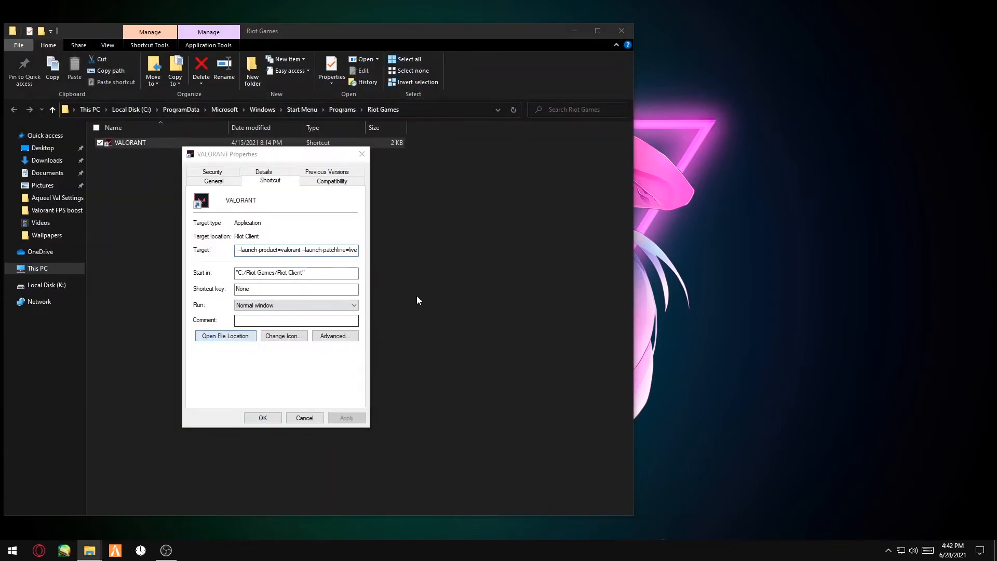
pyautogui.click(224, 336)
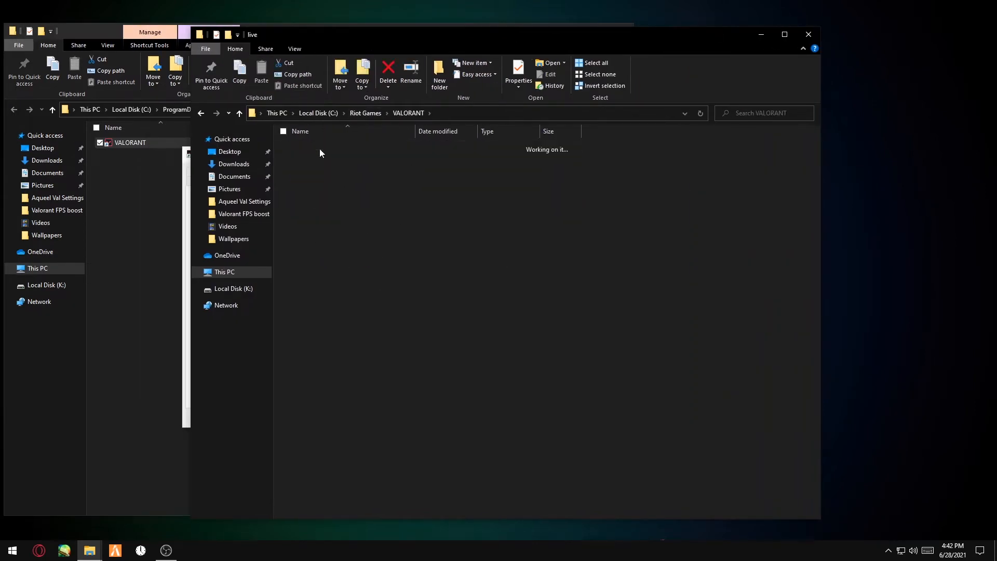
# Set VALORANT.exe's compatibility high DPI scaling override to Application
pyautogui.rightClick(323, 189)
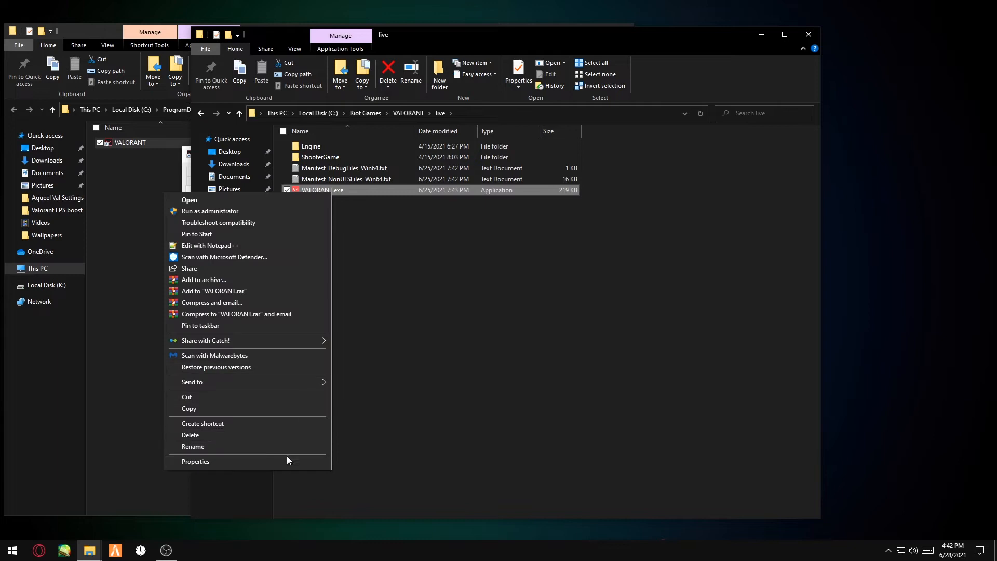
pyautogui.click(195, 461)
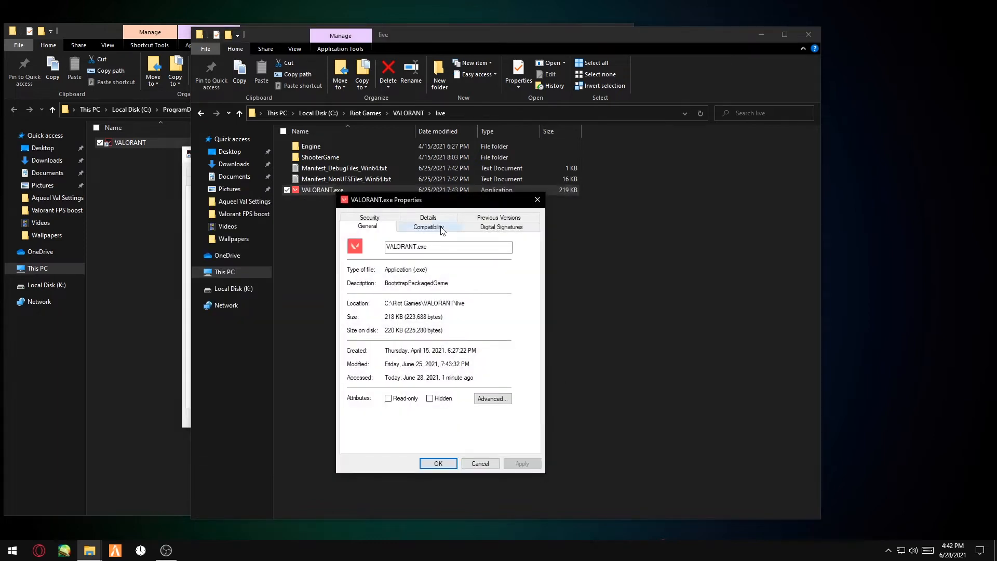
pyautogui.click(426, 227)
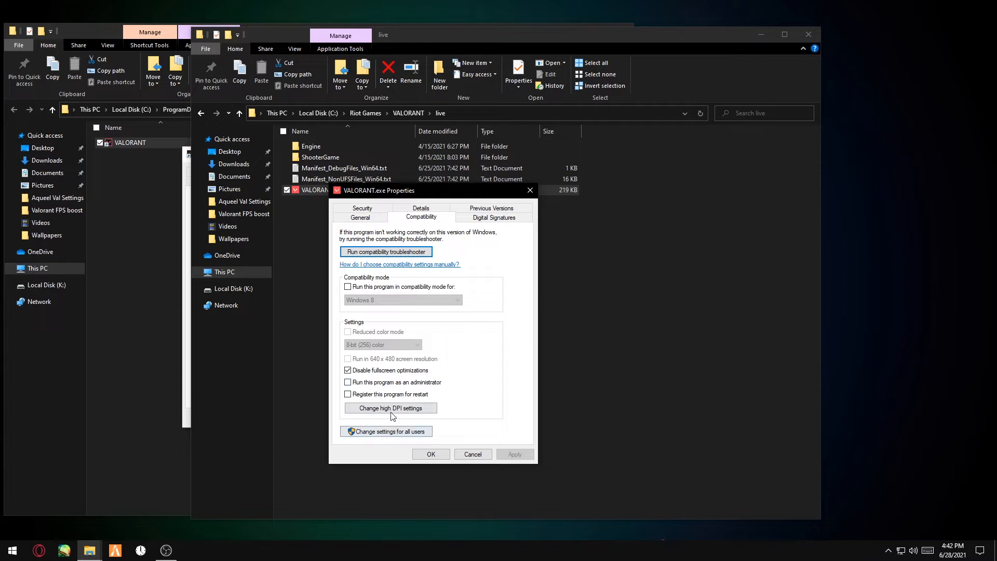
pyautogui.click(391, 407)
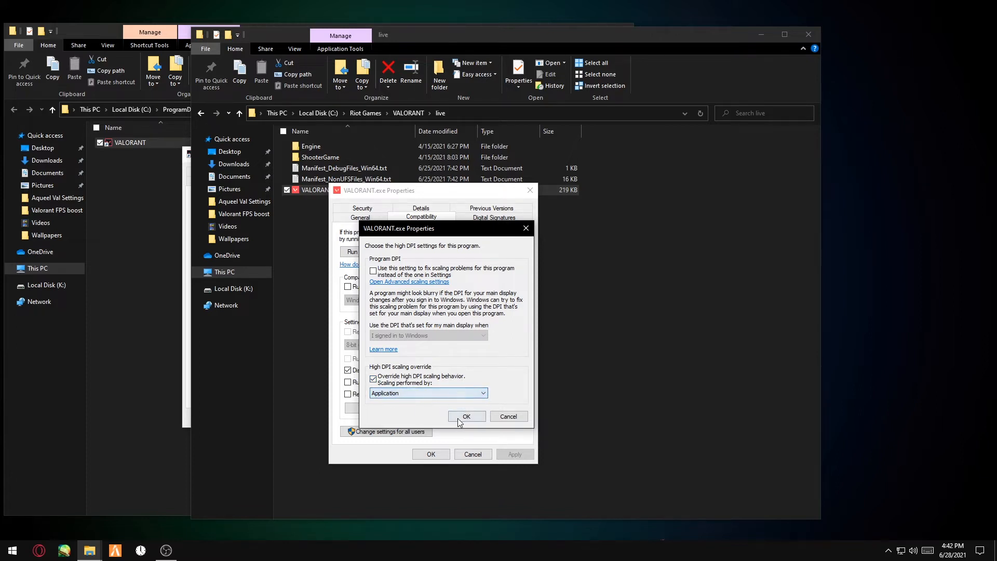
pyautogui.click(466, 416)
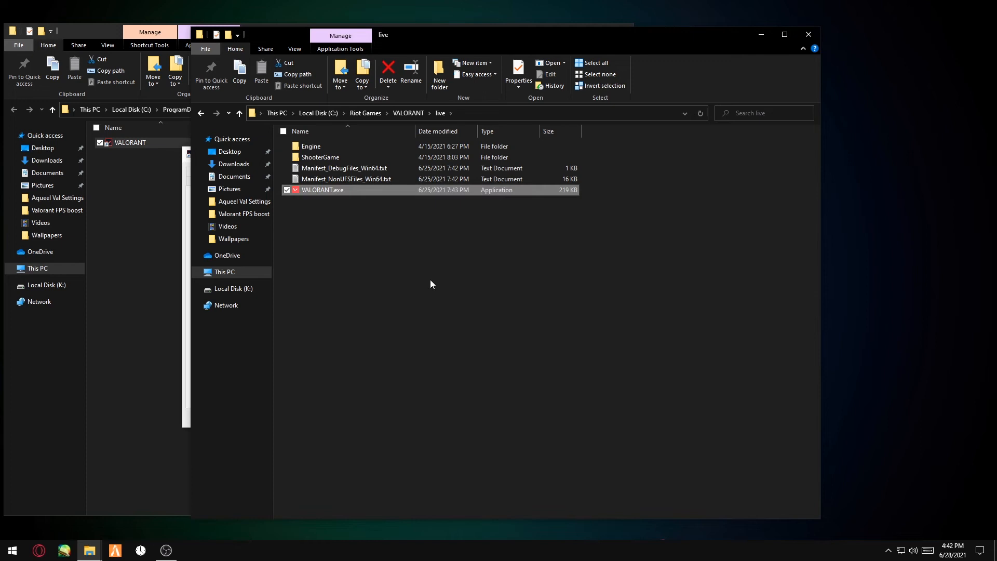
pyautogui.moveTo(586, 185)
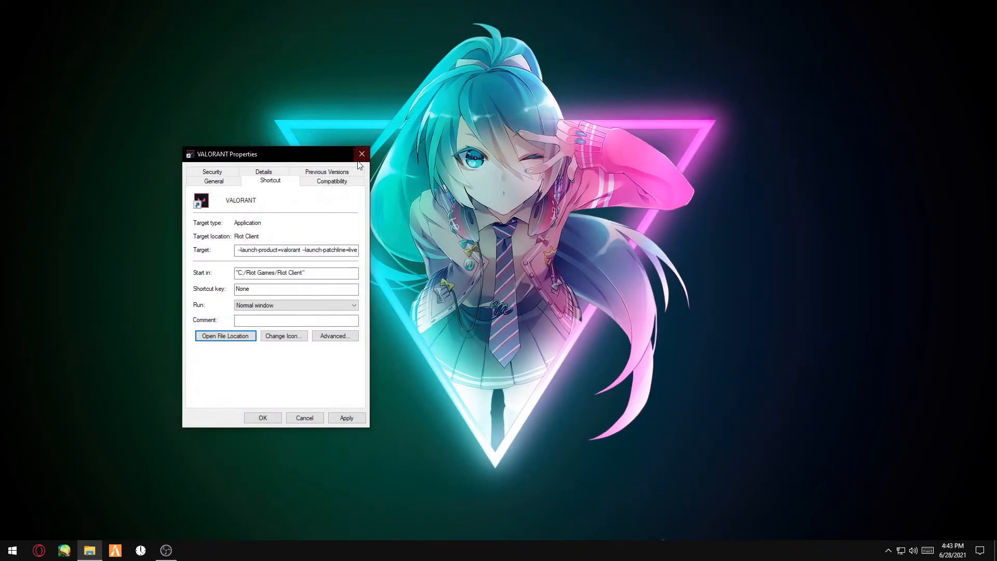
# Close the shortcut Properties and confirm Game Mode is on and Xbox Game Bar off
pyautogui.click(361, 153)
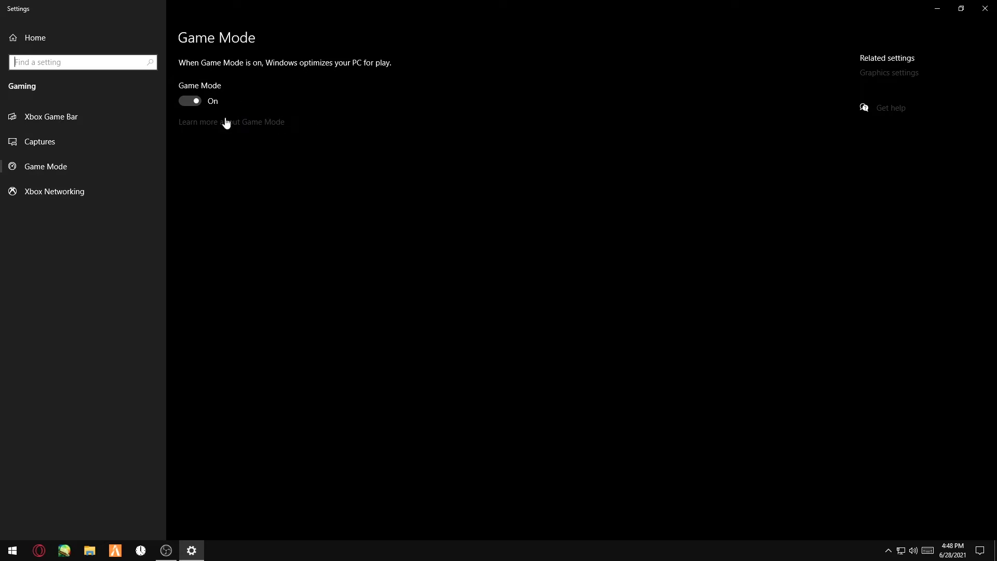
pyautogui.click(51, 118)
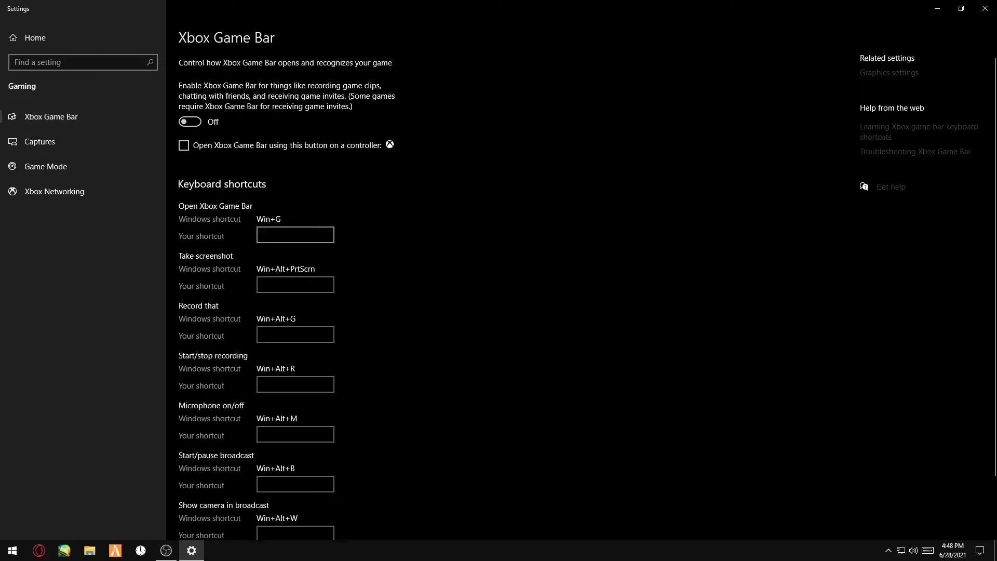
pyautogui.moveTo(199, 134)
pyautogui.write('graphi')
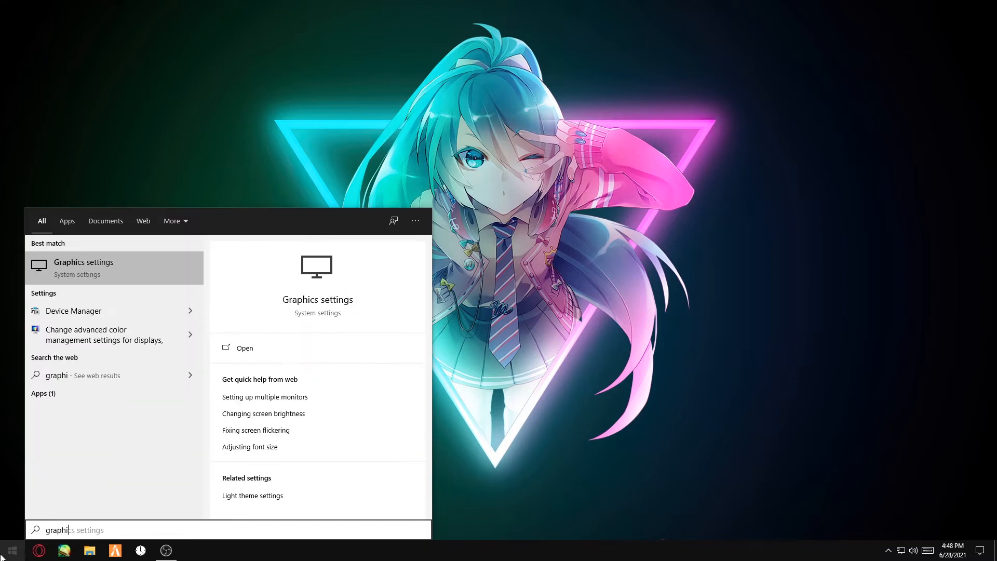
# Add VALORANT.exe from the VALORANT live folder to the Graphics settings list
pyautogui.click(244, 348)
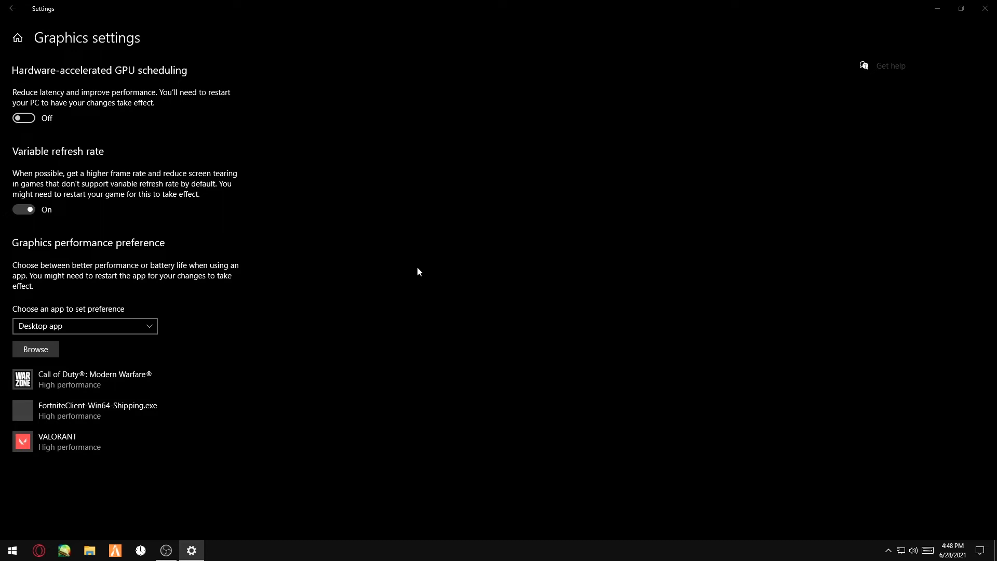
pyautogui.click(36, 348)
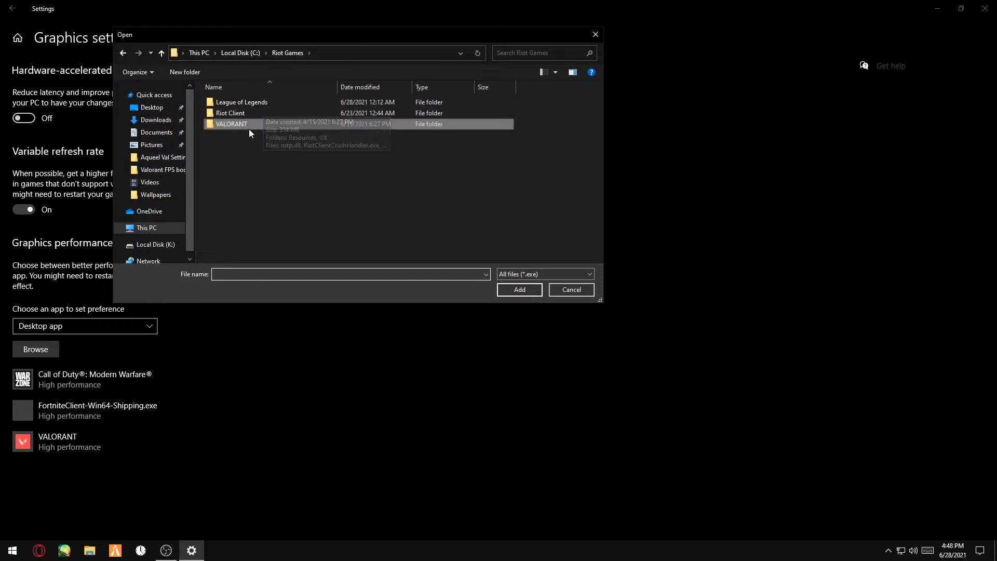
pyautogui.doubleClick(232, 124)
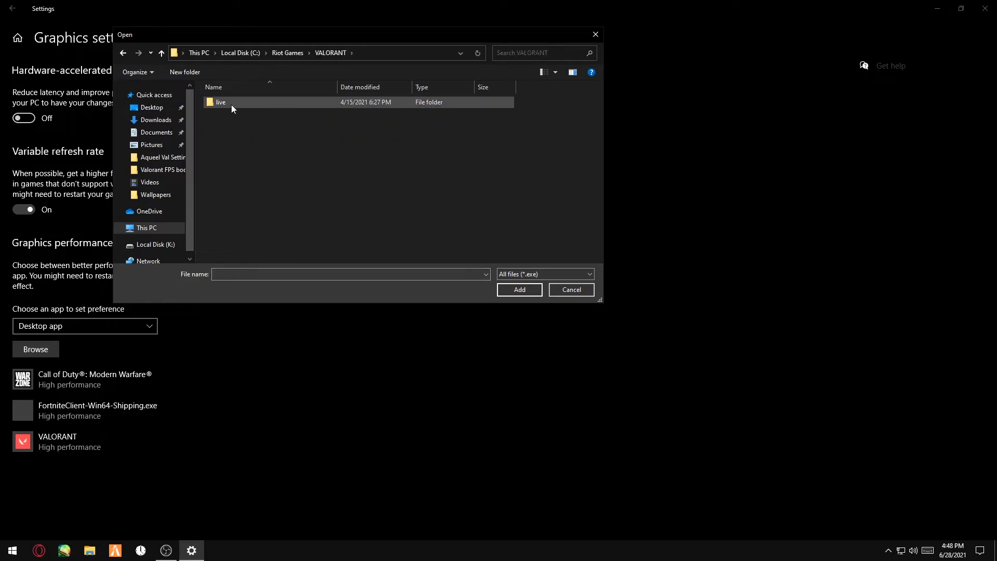
pyautogui.doubleClick(221, 102)
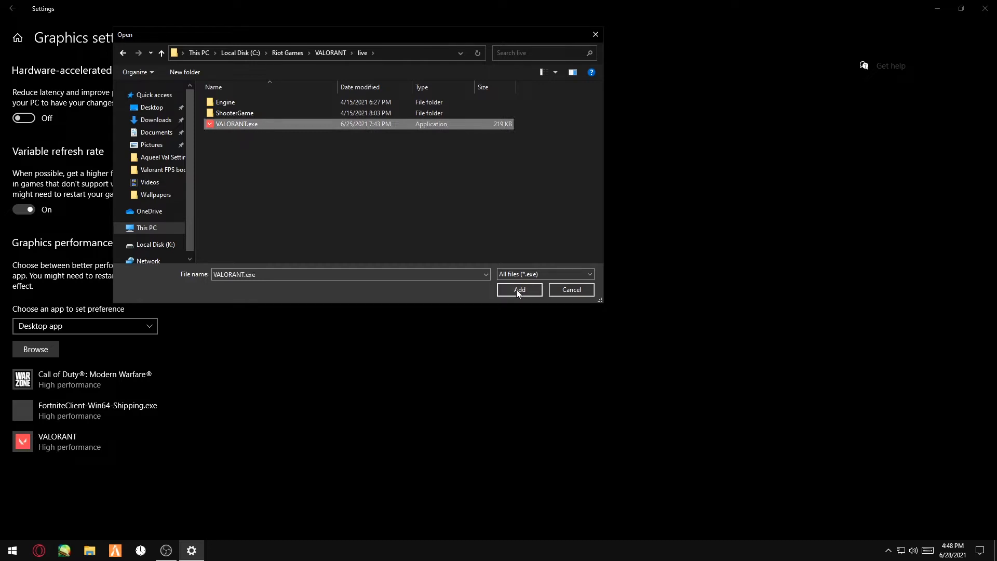
pyautogui.click(518, 291)
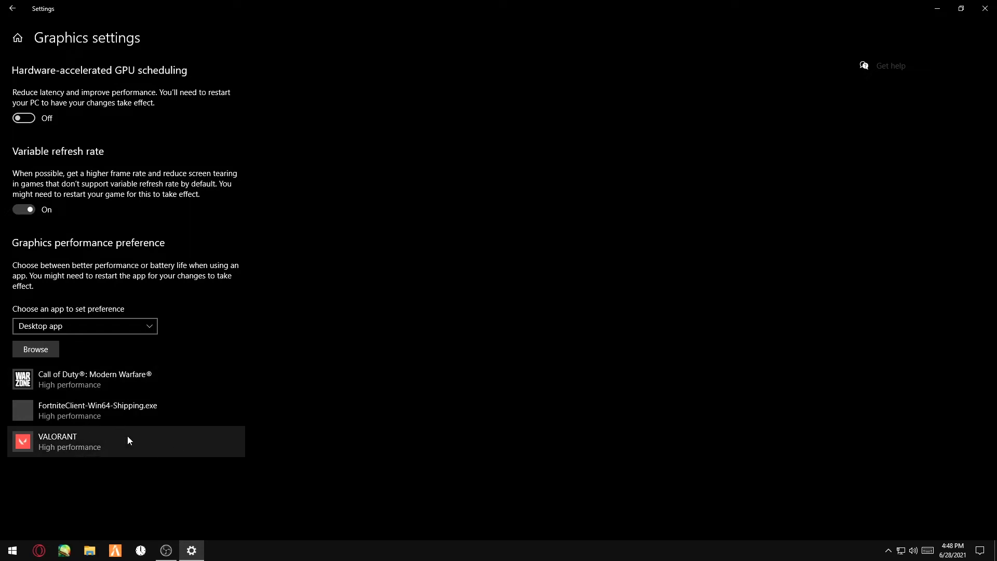
# Set VALORANT's graphics preference to High performance and save it
pyautogui.click(124, 442)
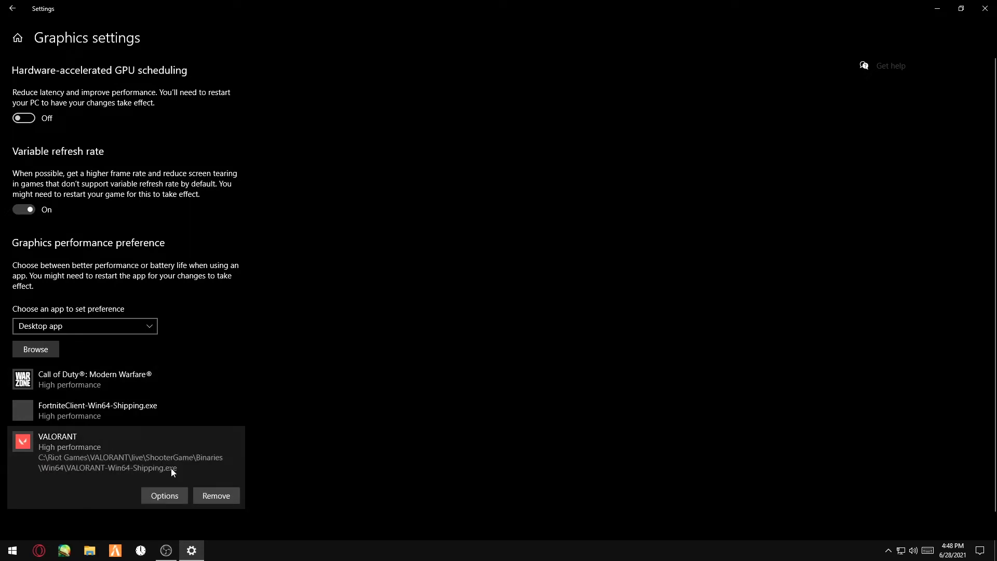
pyautogui.click(164, 496)
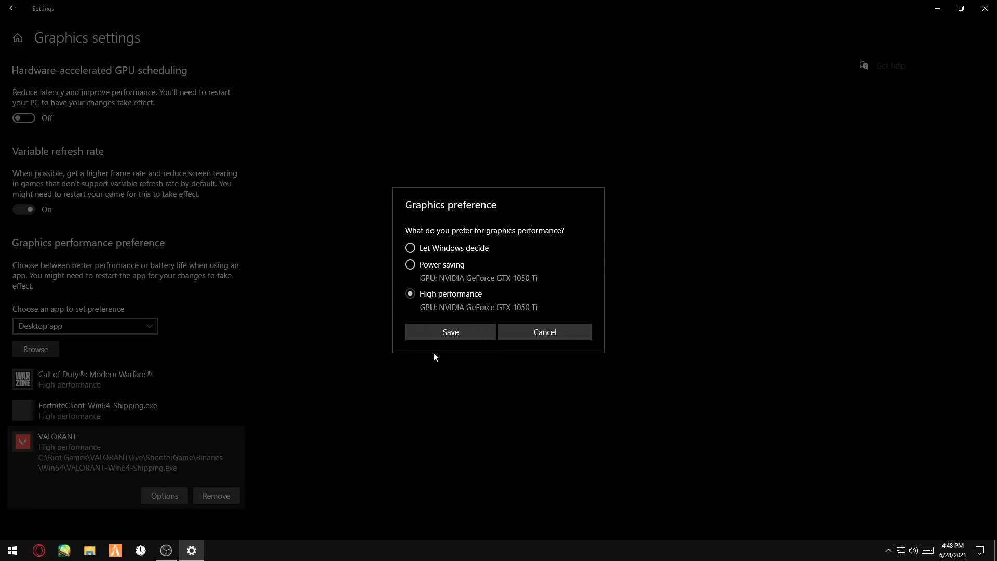
pyautogui.moveTo(43, 464)
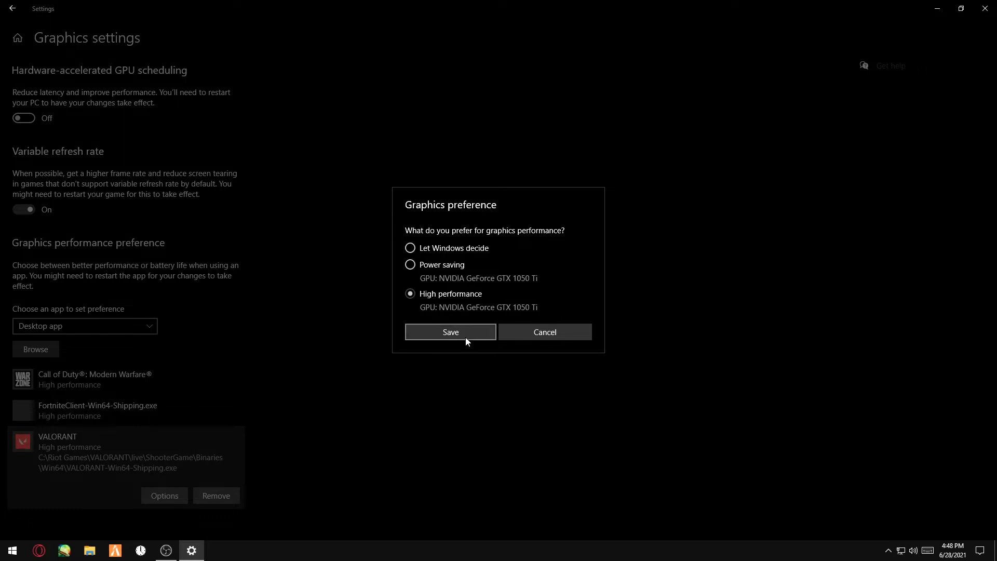
pyautogui.moveTo(485, 336)
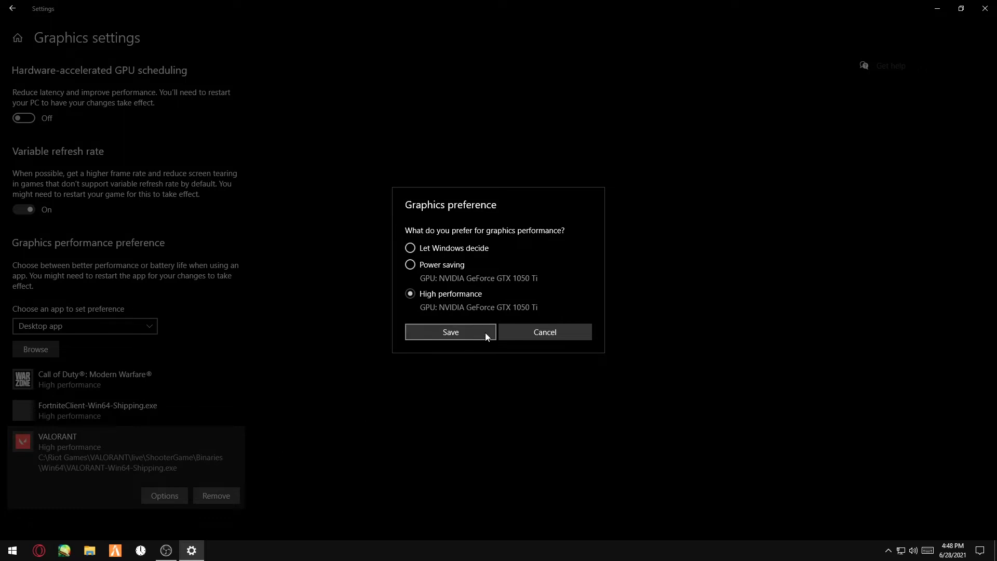
pyautogui.click(450, 332)
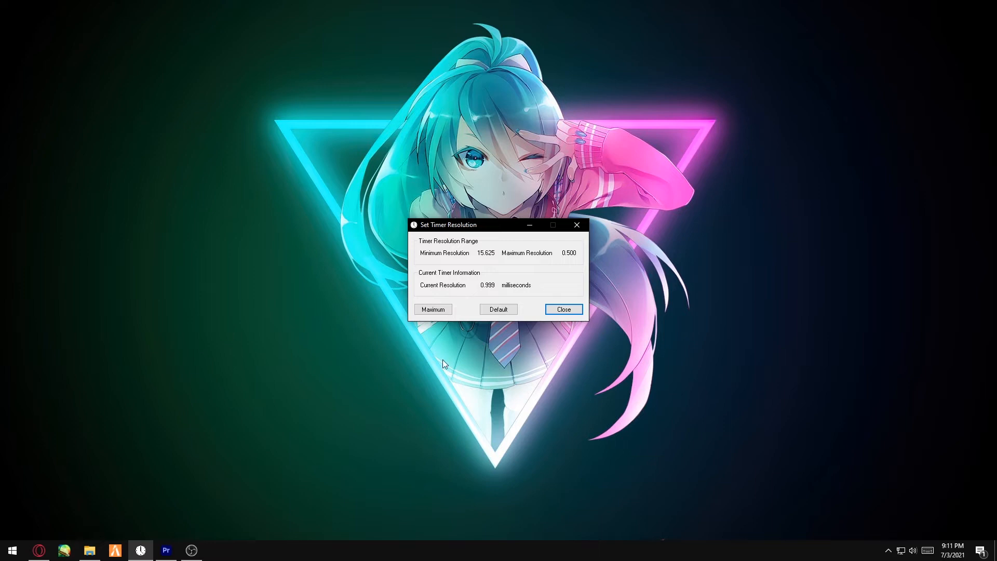
# Set the timer resolution to its 0.499 ms maximum and dismiss the utility
pyautogui.click(433, 309)
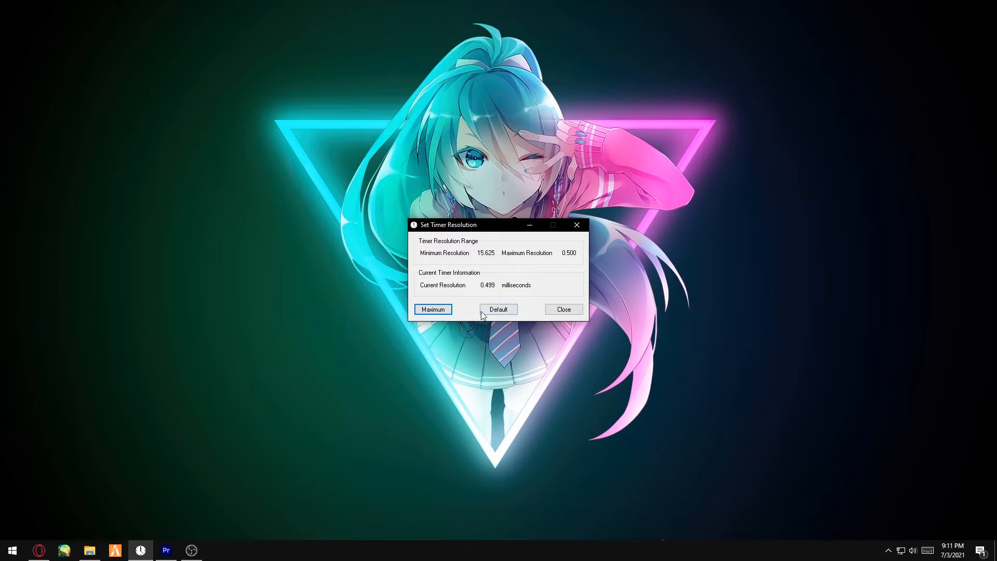
pyautogui.click(498, 309)
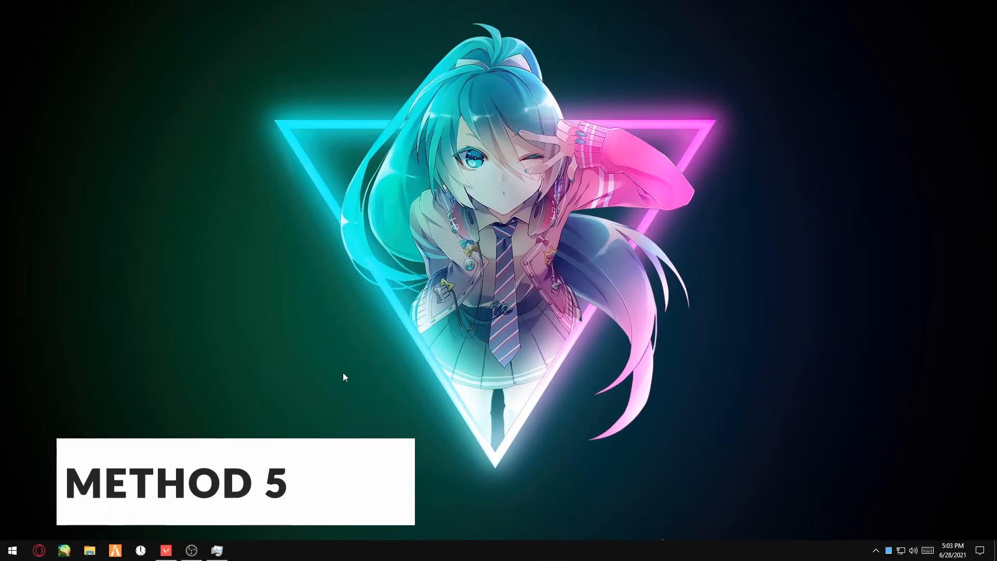
pyautogui.click(216, 550)
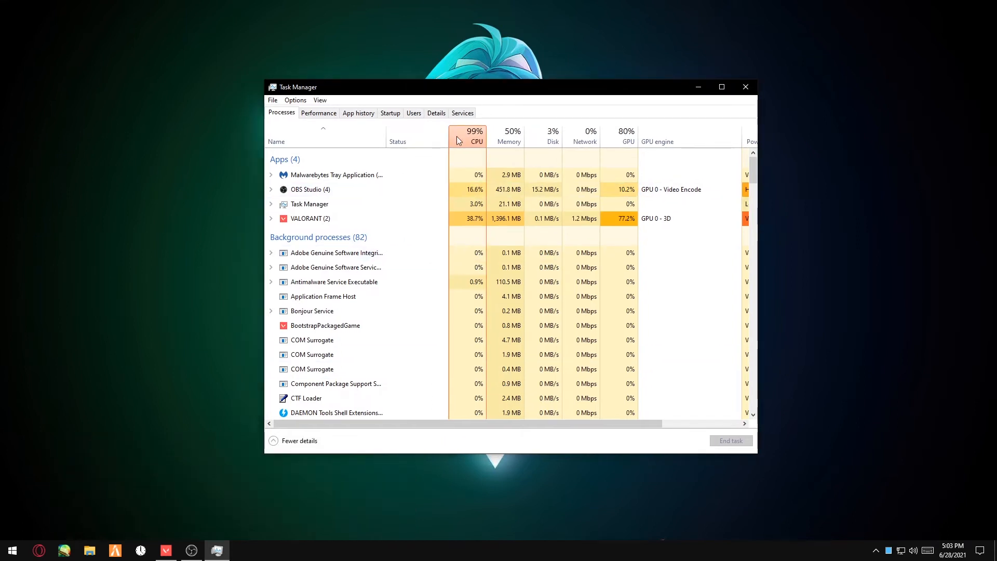
pyautogui.rightClick(311, 218)
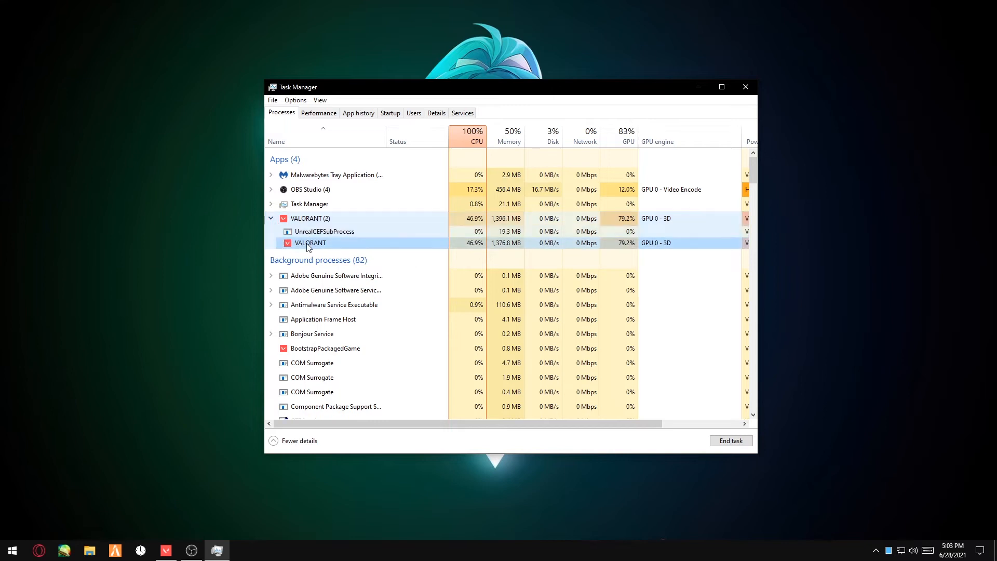
pyautogui.click(436, 113)
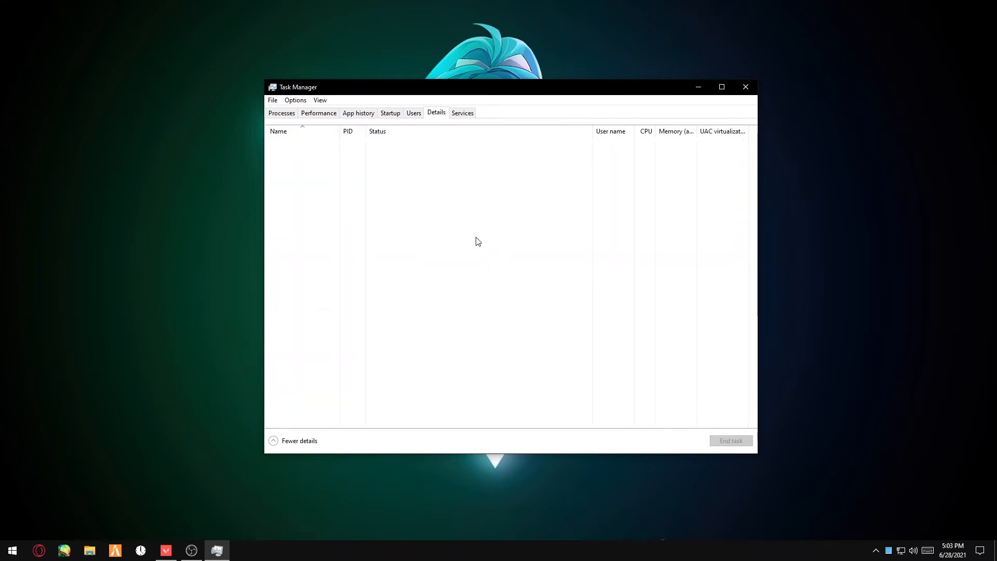
pyautogui.click(320, 419)
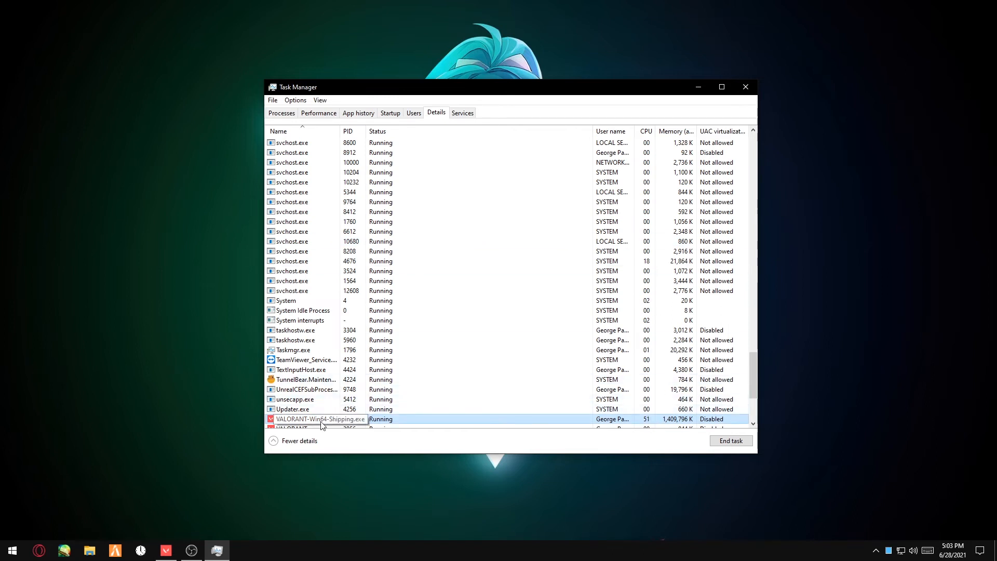
pyautogui.rightClick(320, 419)
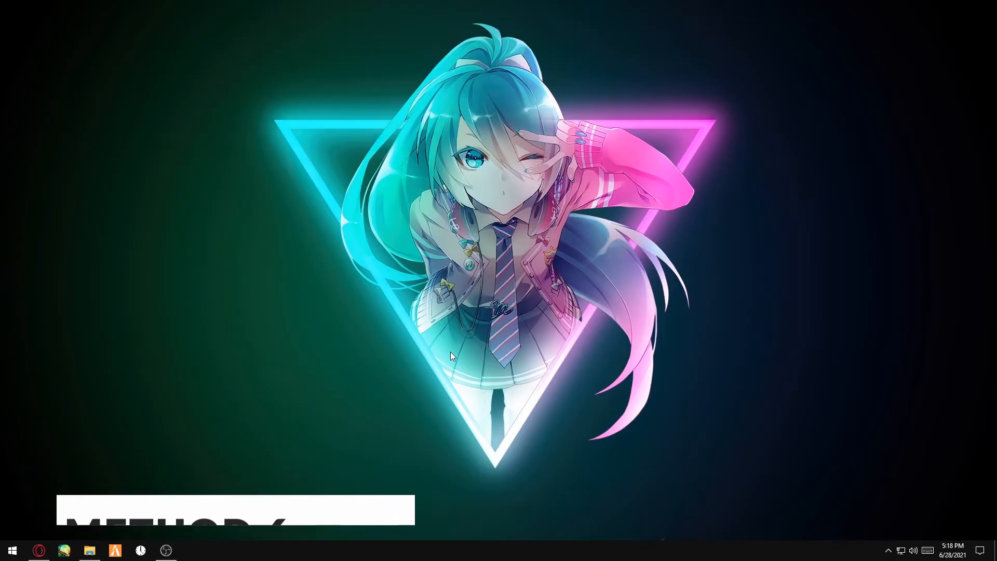
# Search 'power' and check the Balanced plan's minimum and maximum processor state at 99%
pyautogui.click(11, 550)
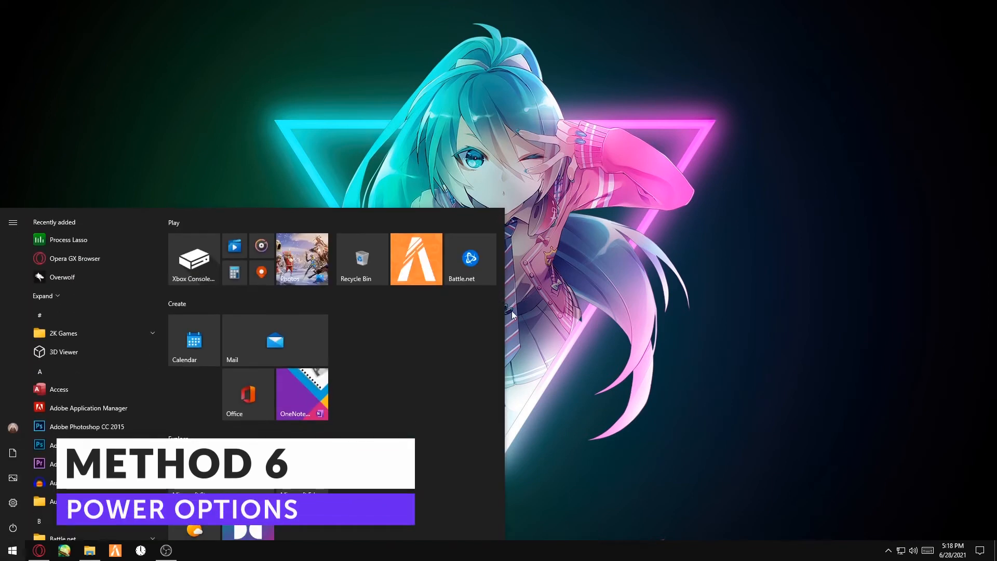
pyautogui.write('power')
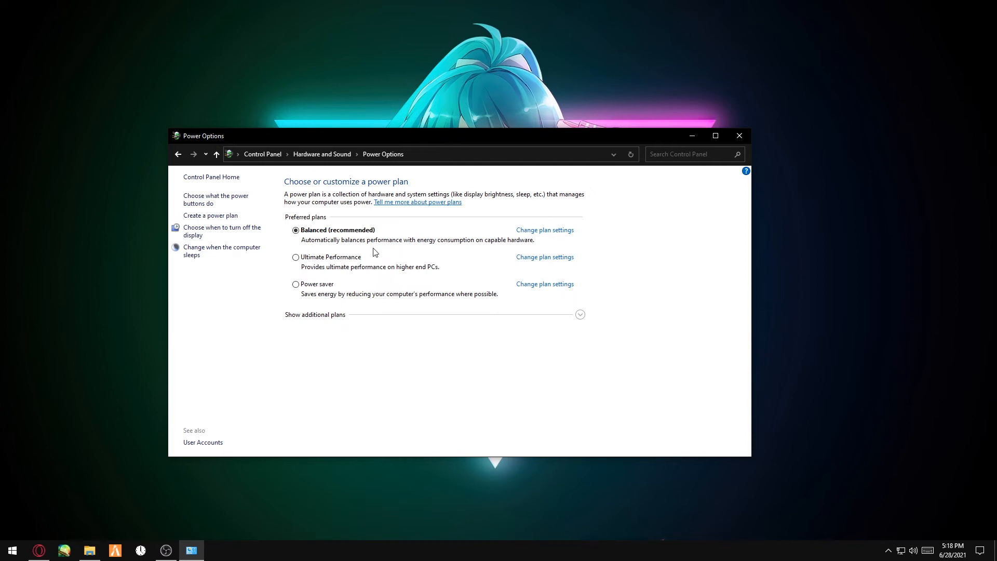
pyautogui.moveTo(421, 233)
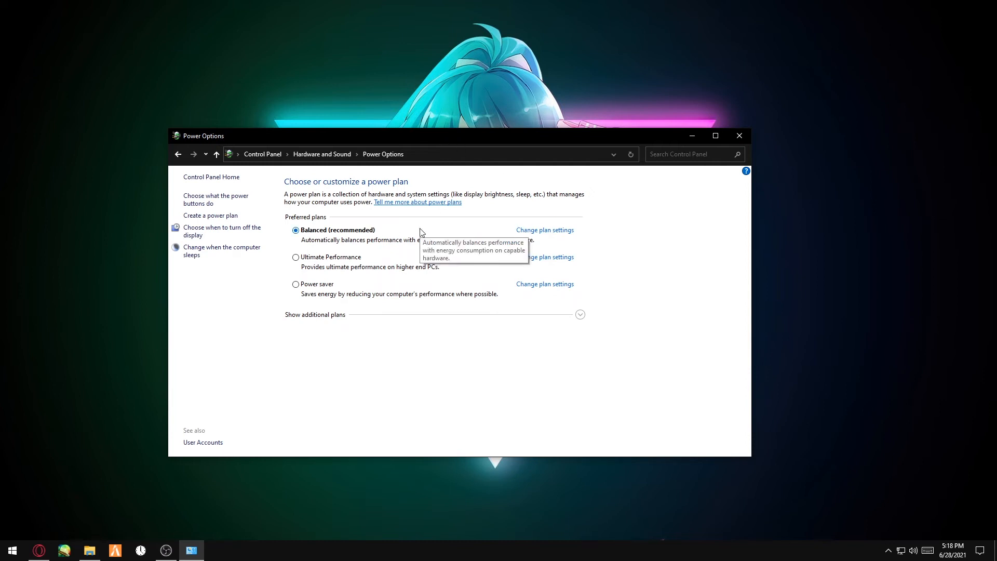
pyautogui.click(544, 230)
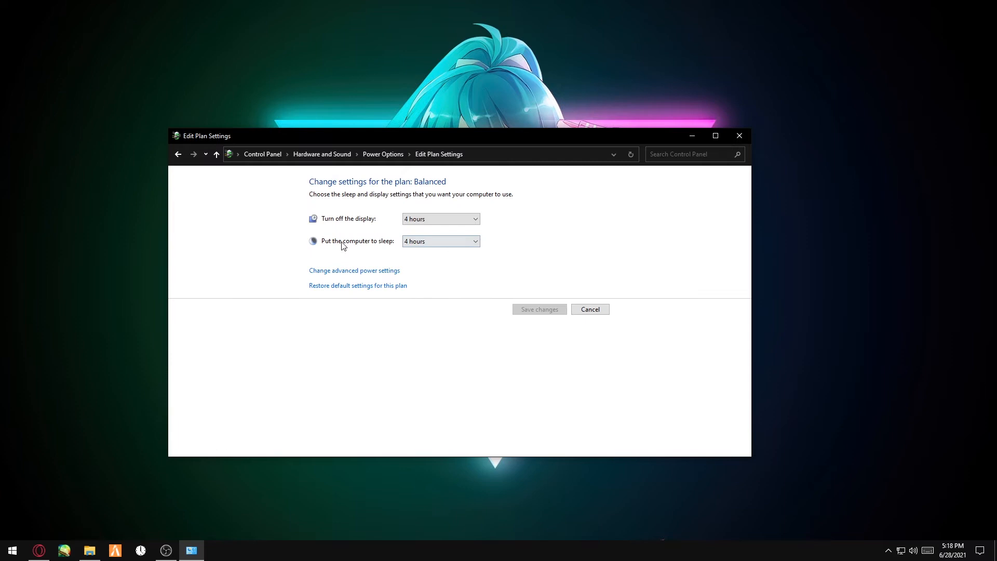
pyautogui.click(354, 270)
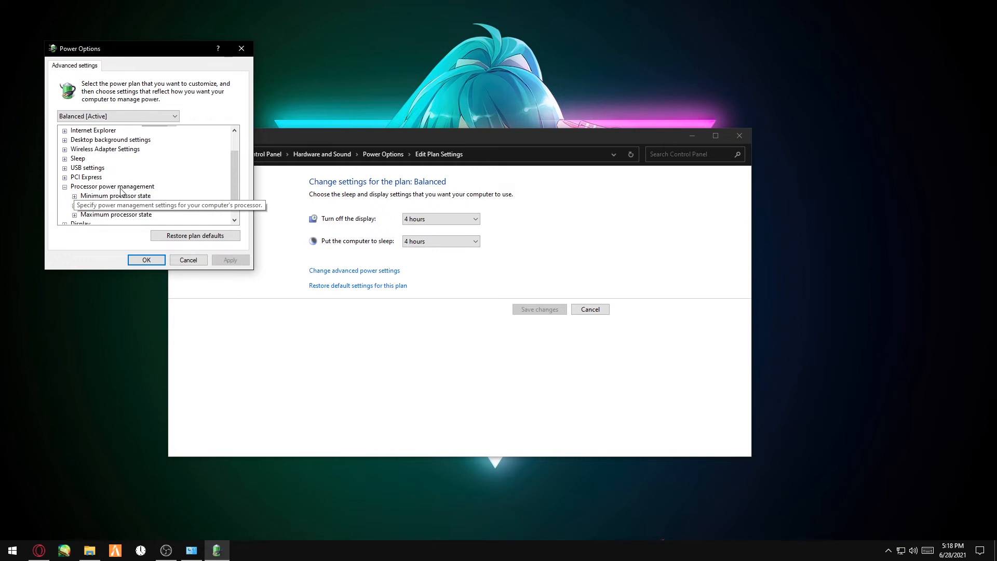
pyautogui.scroll(-3)
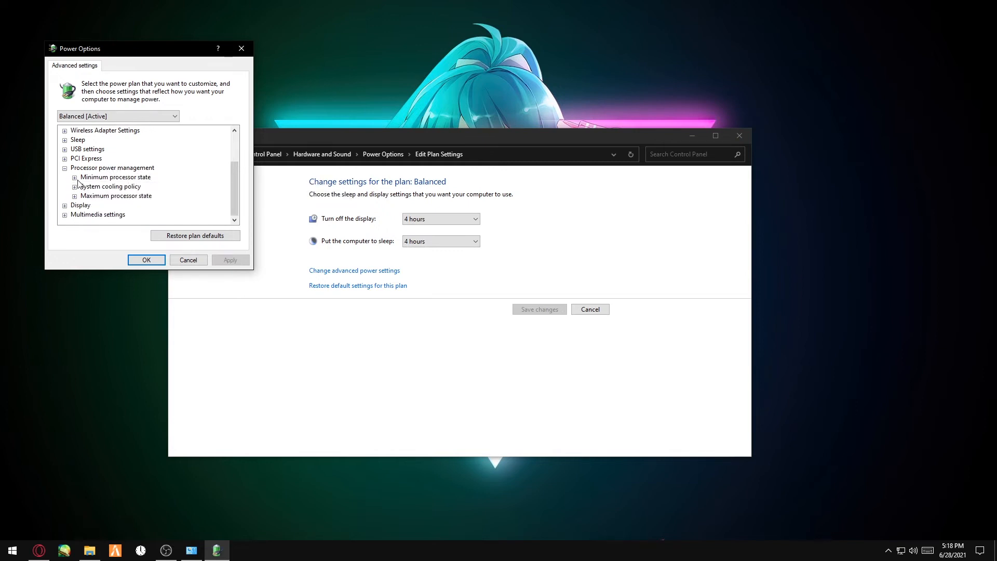
pyautogui.click(74, 176)
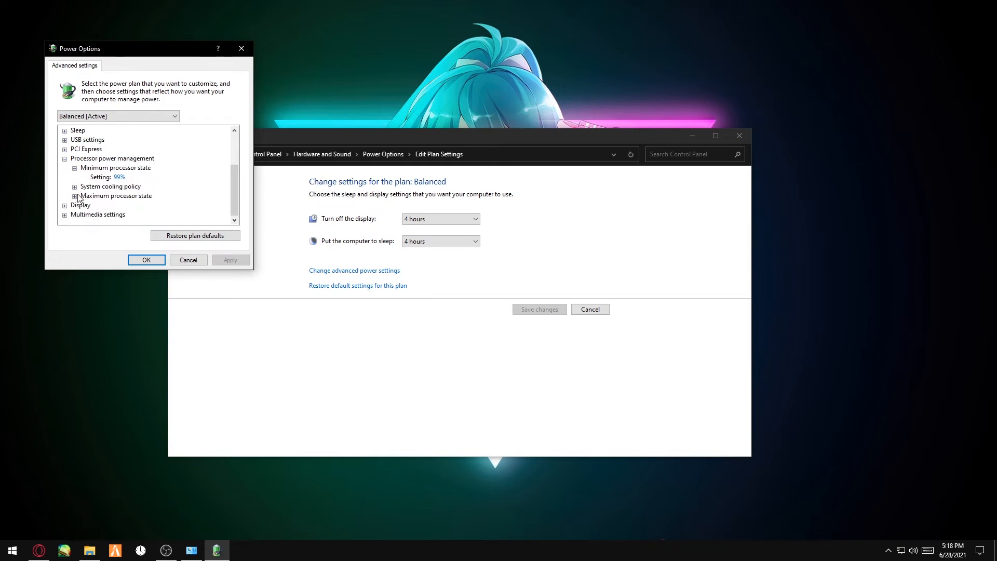
pyautogui.click(75, 195)
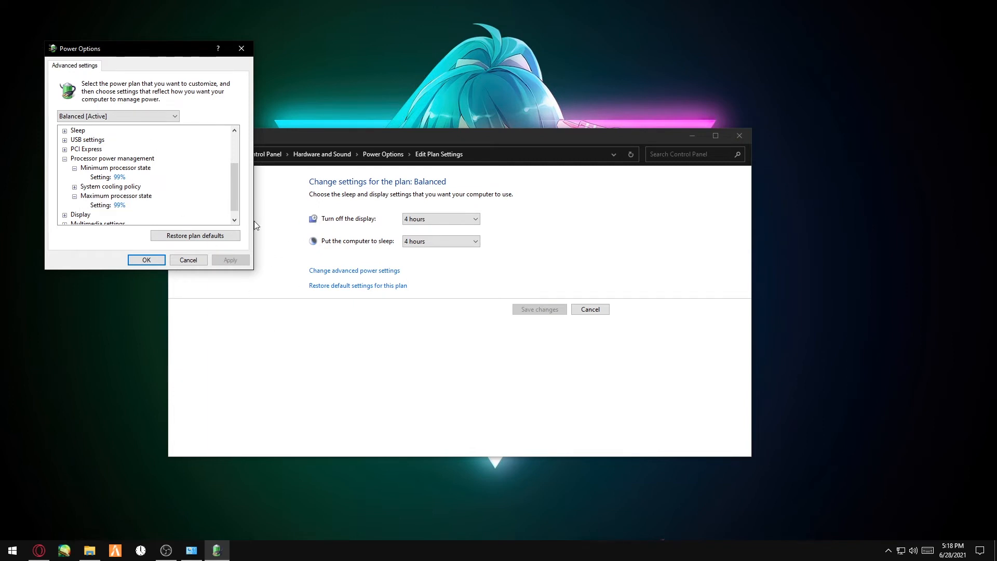
pyautogui.moveTo(134, 182)
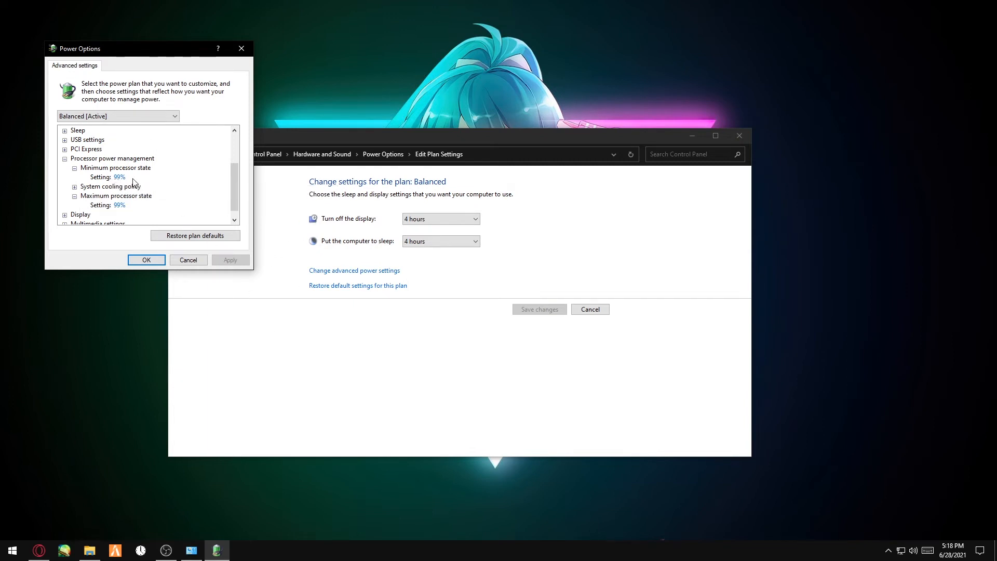
pyautogui.click(119, 177)
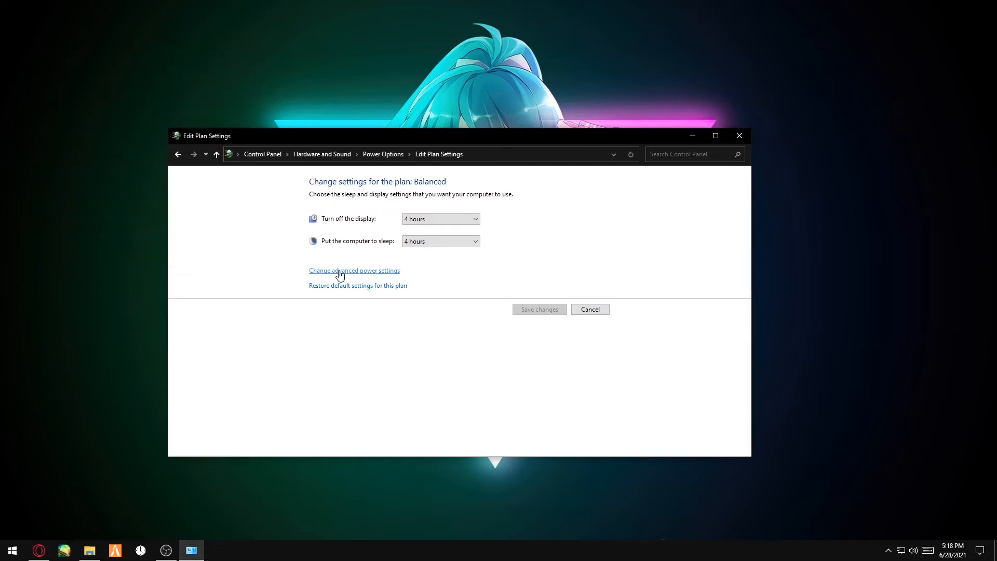
# Reopen advanced power settings and change the minimum processor state to 99%
pyautogui.click(354, 270)
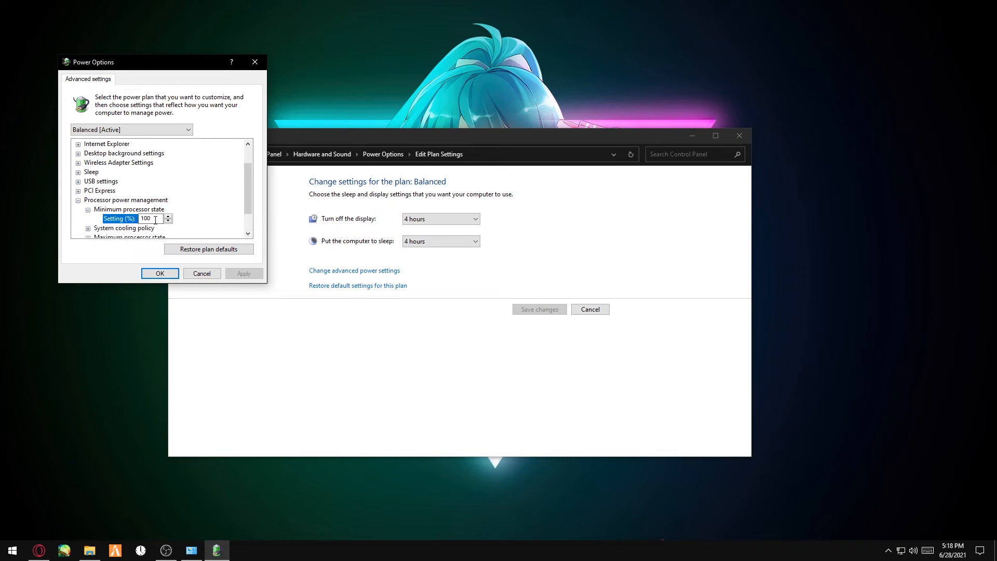
pyautogui.click(169, 221)
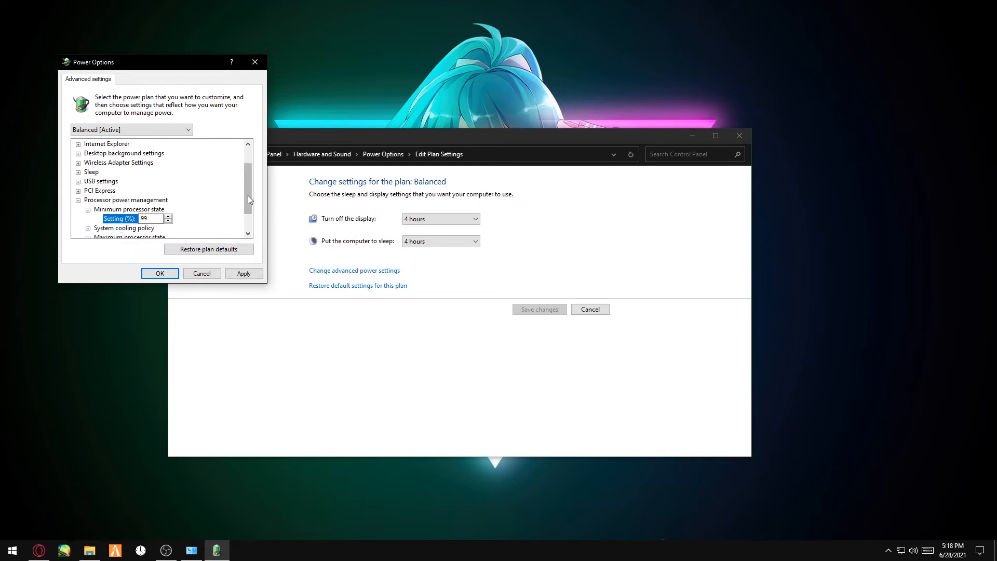
pyautogui.scroll(-3)
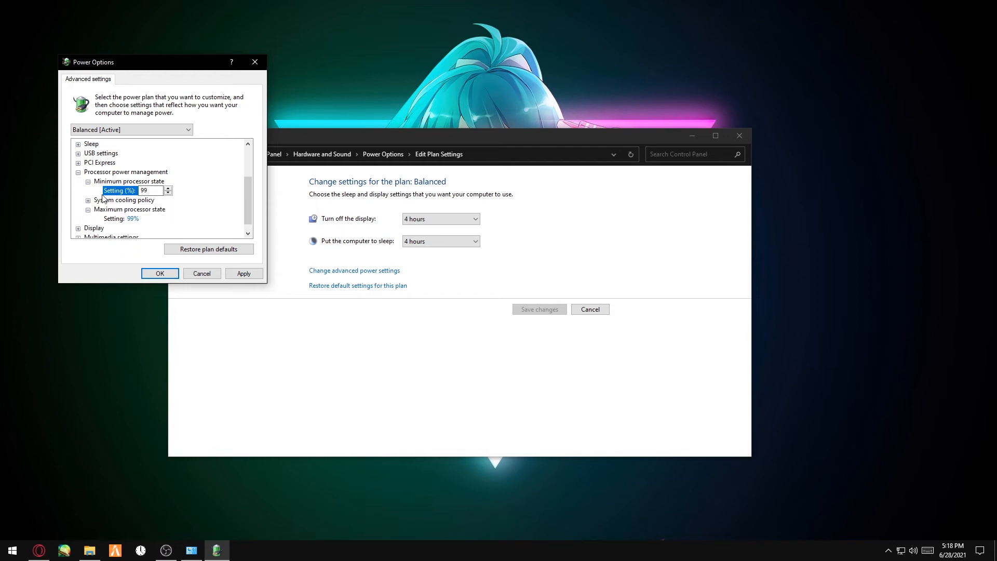
pyautogui.moveTo(178, 222)
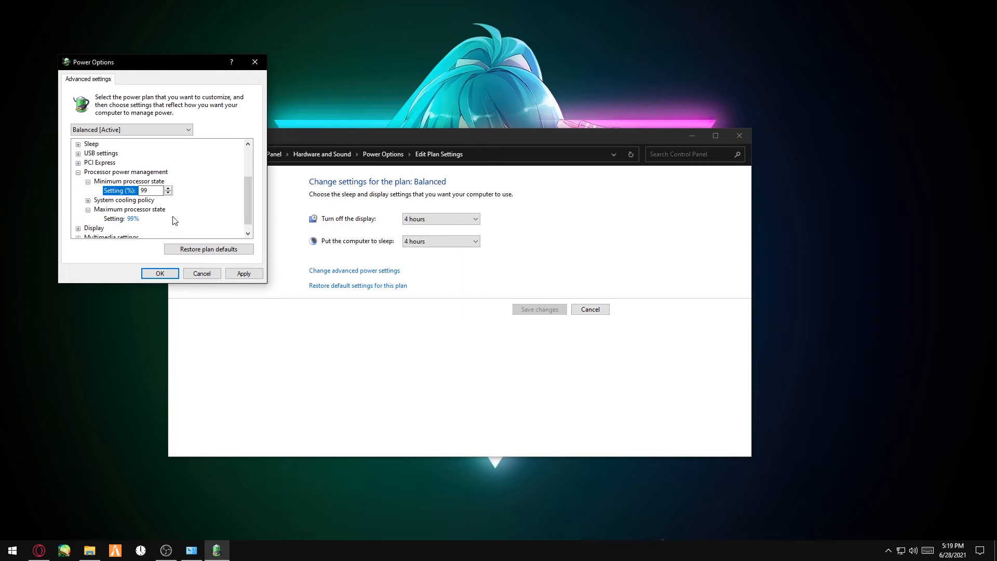
pyautogui.moveTo(148, 219)
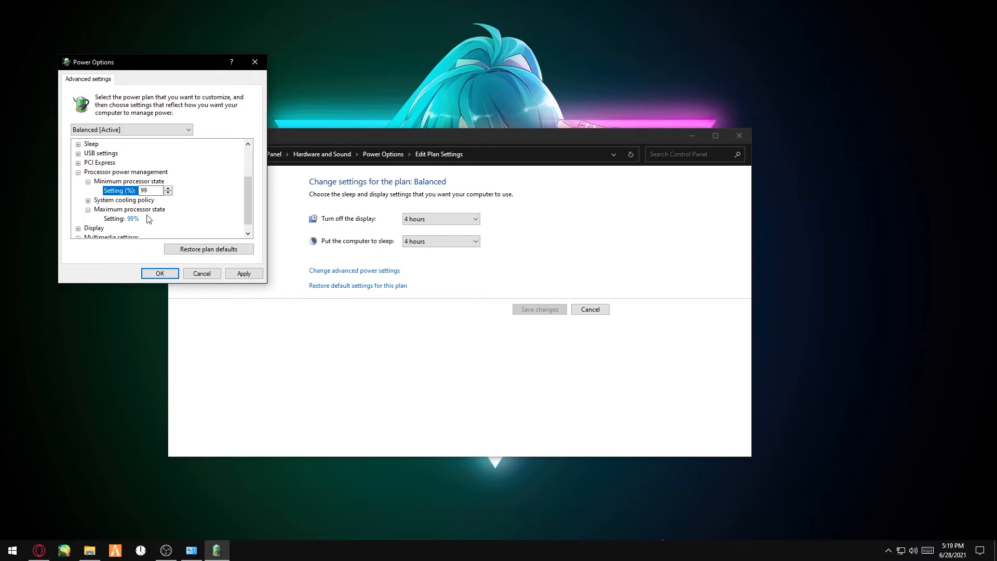
pyautogui.moveTo(247, 232)
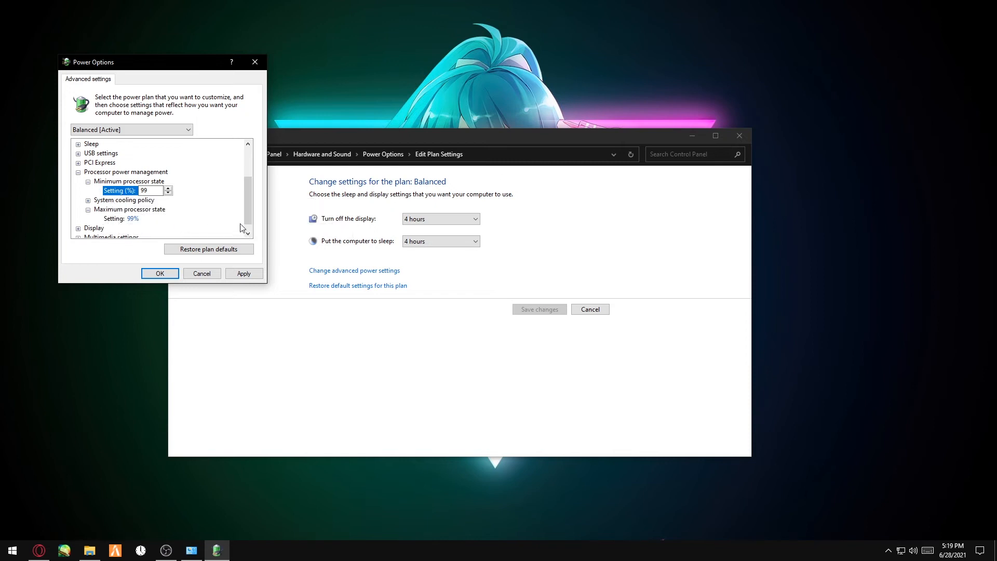
pyautogui.moveTo(198, 232)
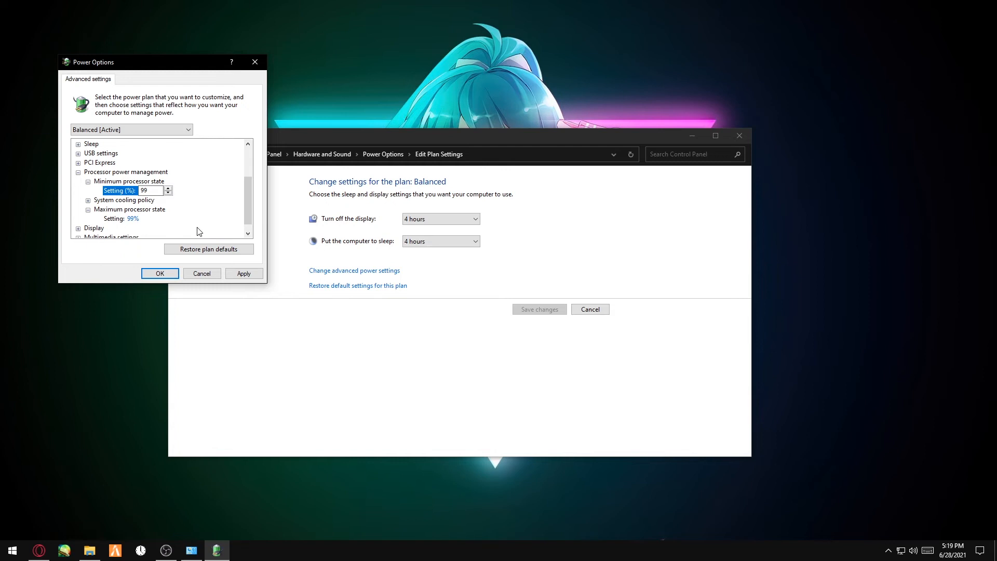
pyautogui.moveTo(230, 213)
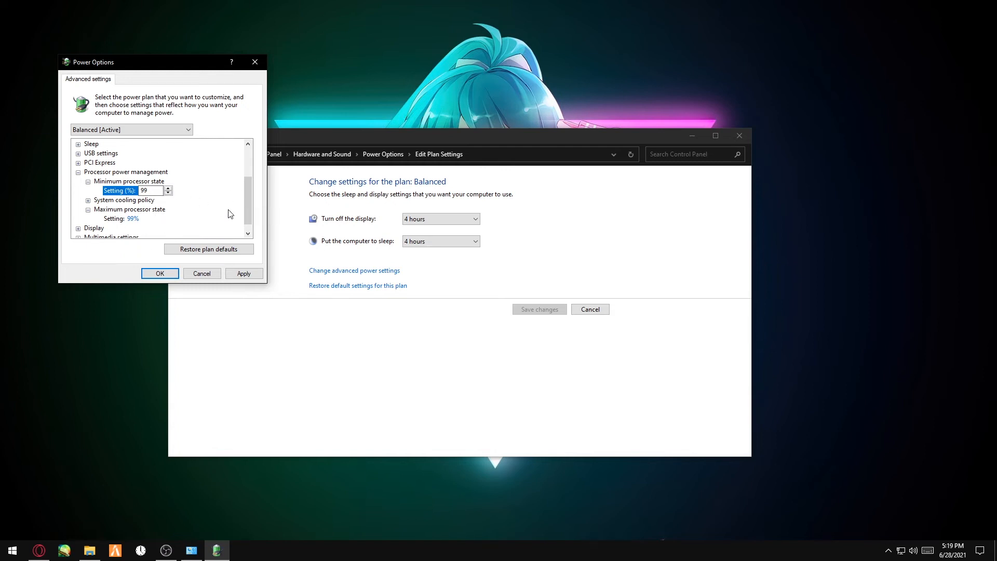
pyautogui.moveTo(247, 248)
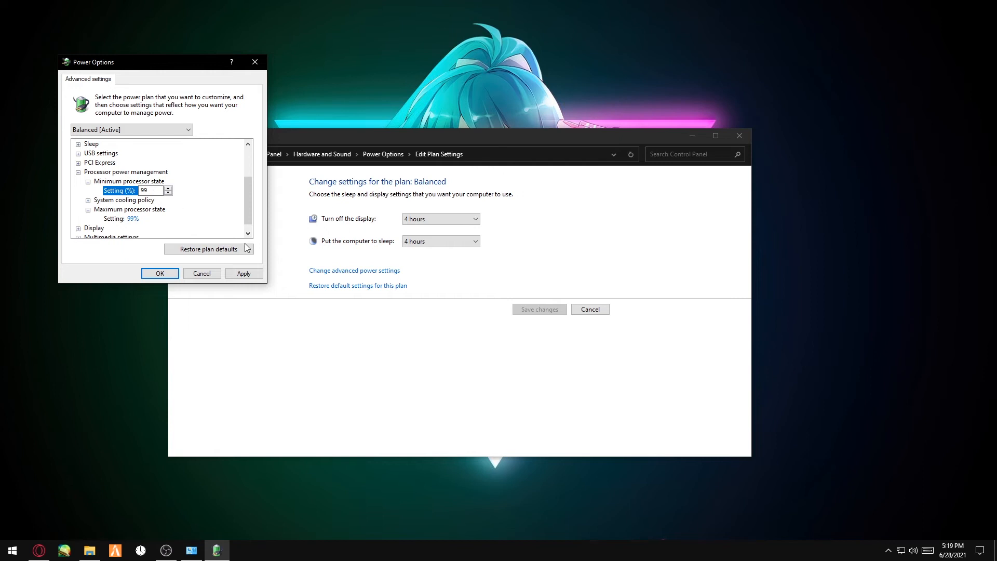
pyautogui.moveTo(172, 210)
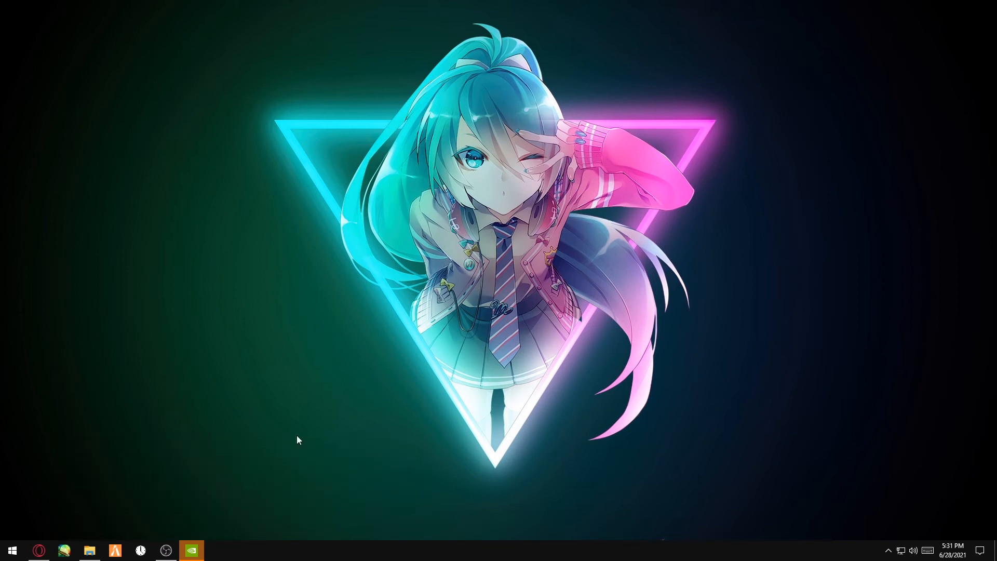
pyautogui.moveTo(240, 541)
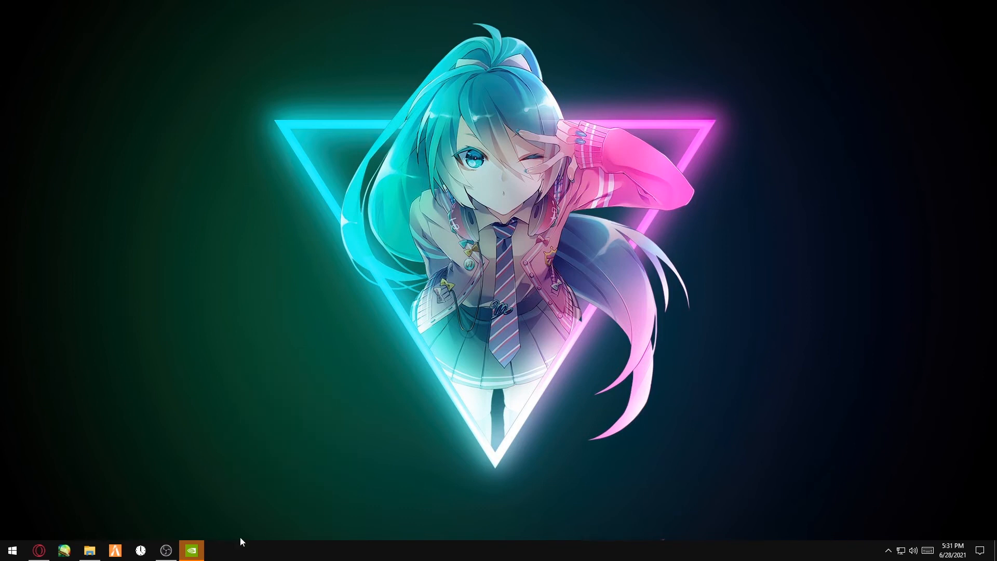
# Open NVIDIA Control Panel and scroll through the Manage 3D settings global values
pyautogui.click(191, 550)
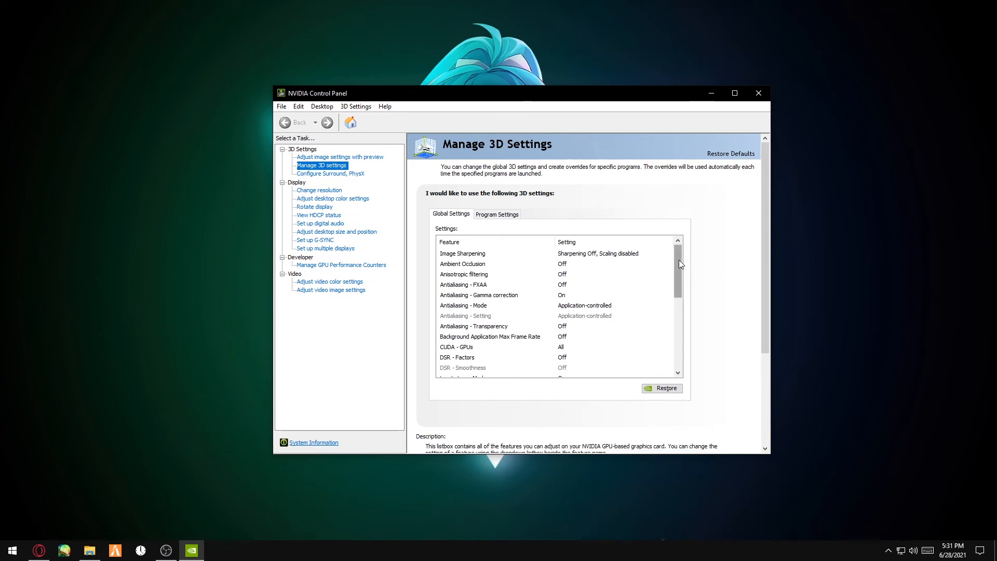
pyautogui.scroll(-3)
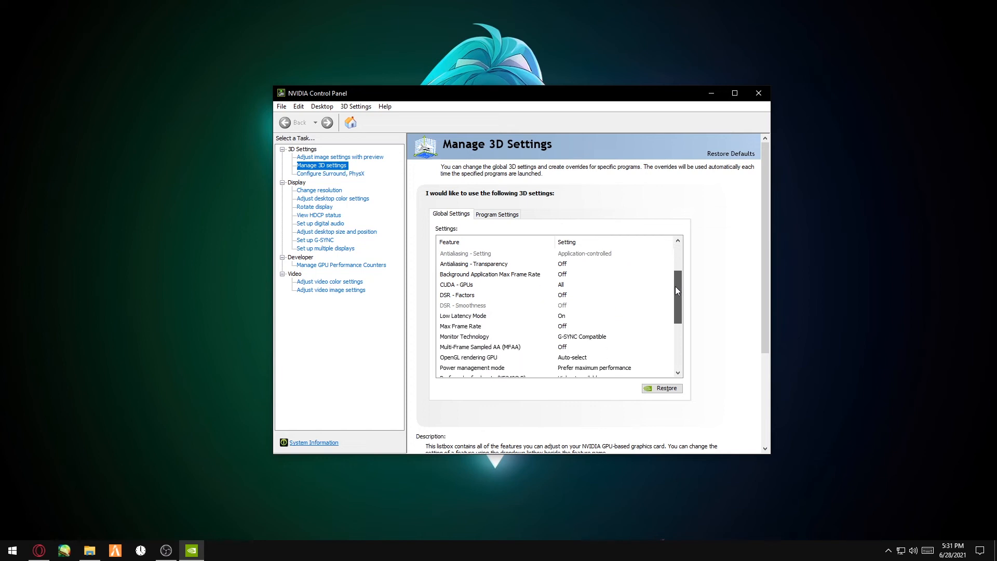
pyautogui.scroll(-3)
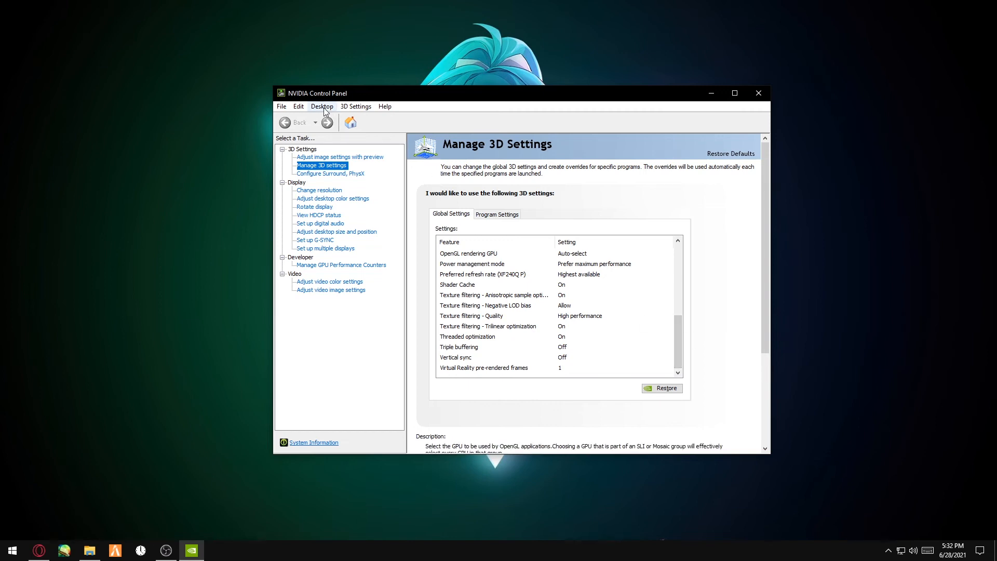
# Allow access to the GPU performance counters for all users under Developer settings
pyautogui.click(322, 106)
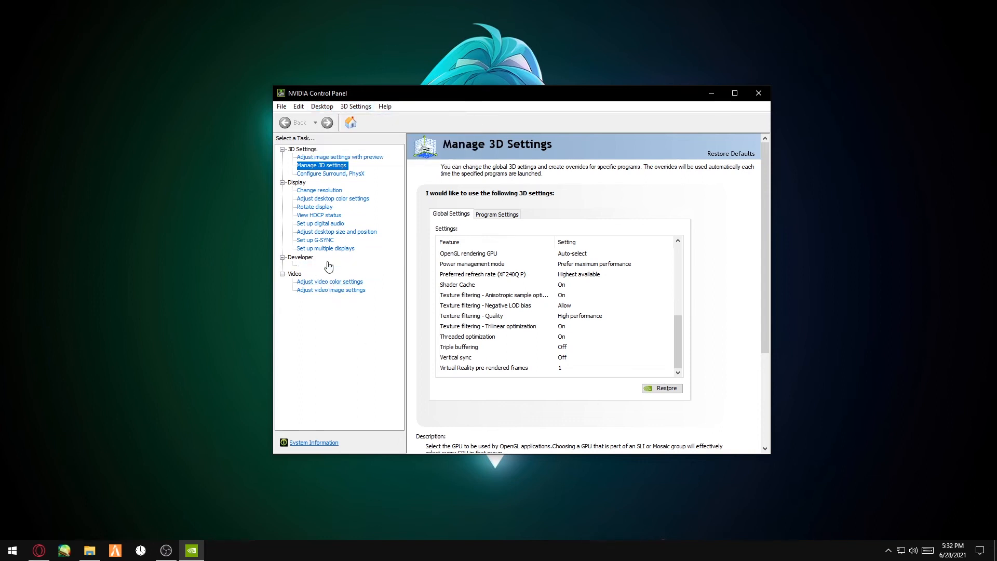
pyautogui.moveTo(340, 264)
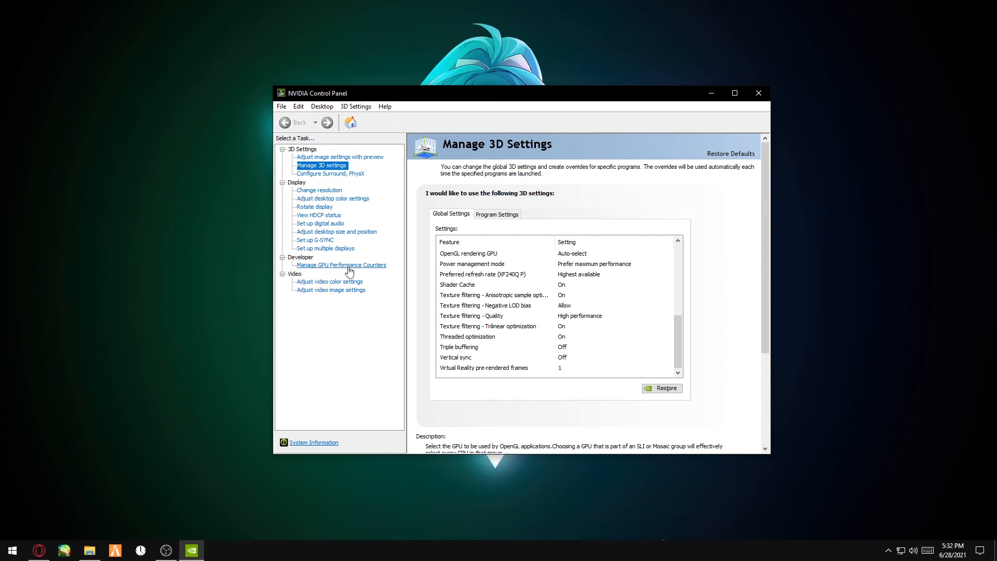
pyautogui.click(341, 264)
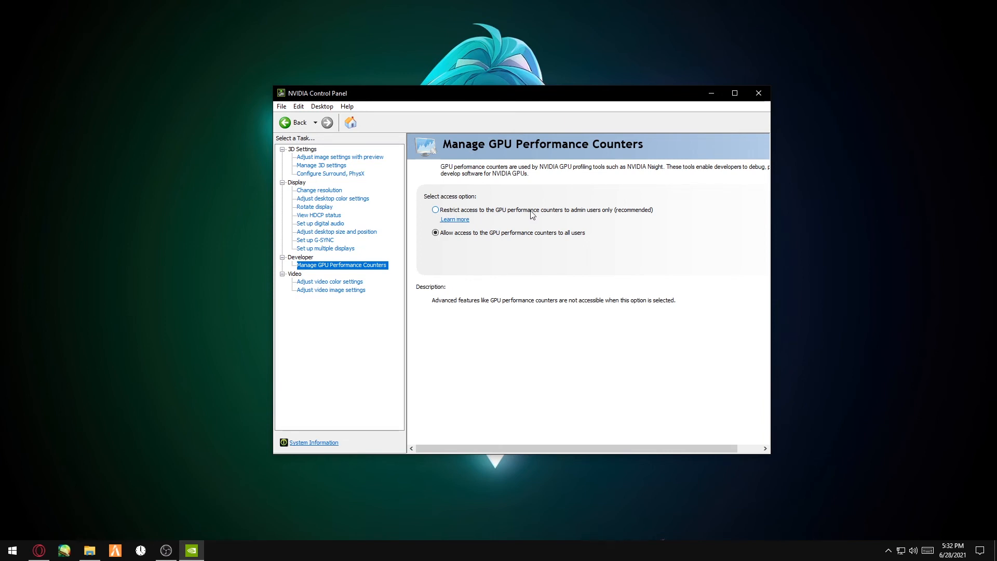
pyautogui.moveTo(634, 216)
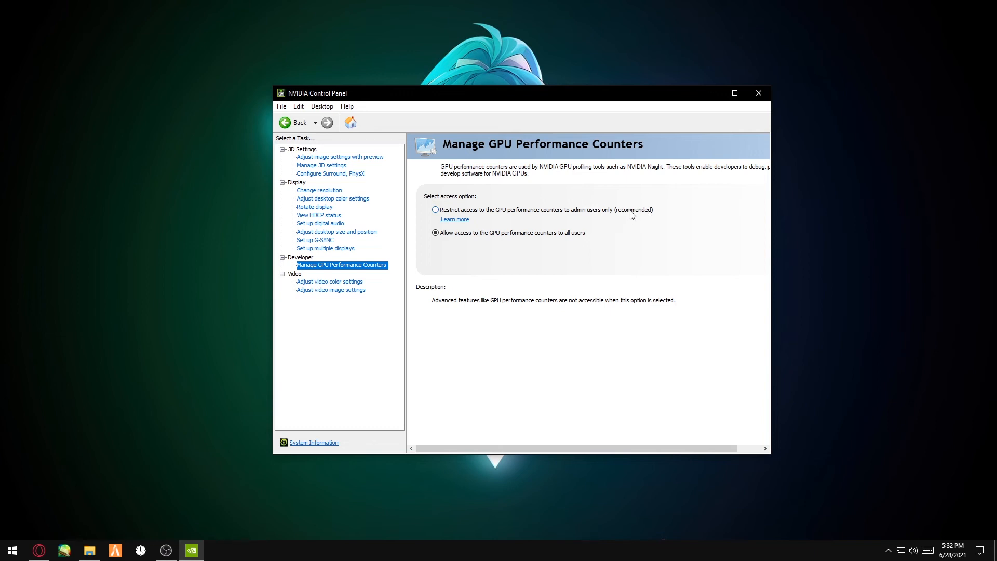
pyautogui.click(435, 232)
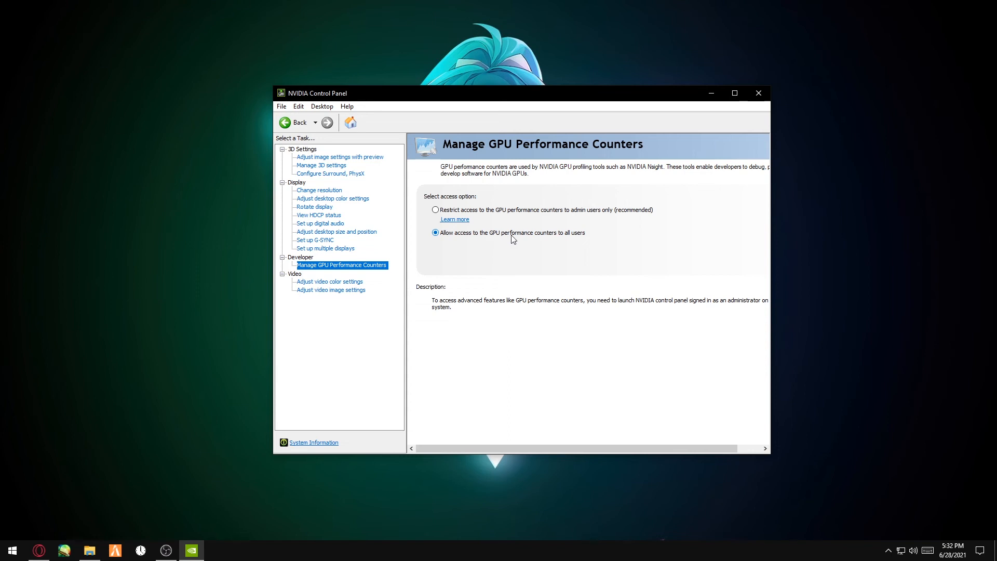
pyautogui.moveTo(558, 239)
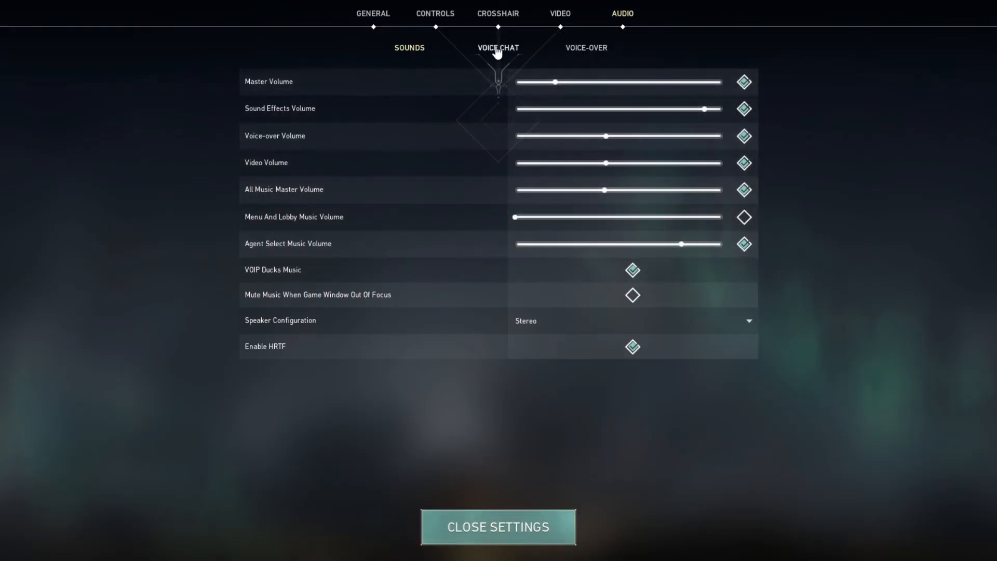
# Switch NVIDIA Reflex Low Latency to On + Boost, back to On, then view Graphics Quality
pyautogui.click(560, 13)
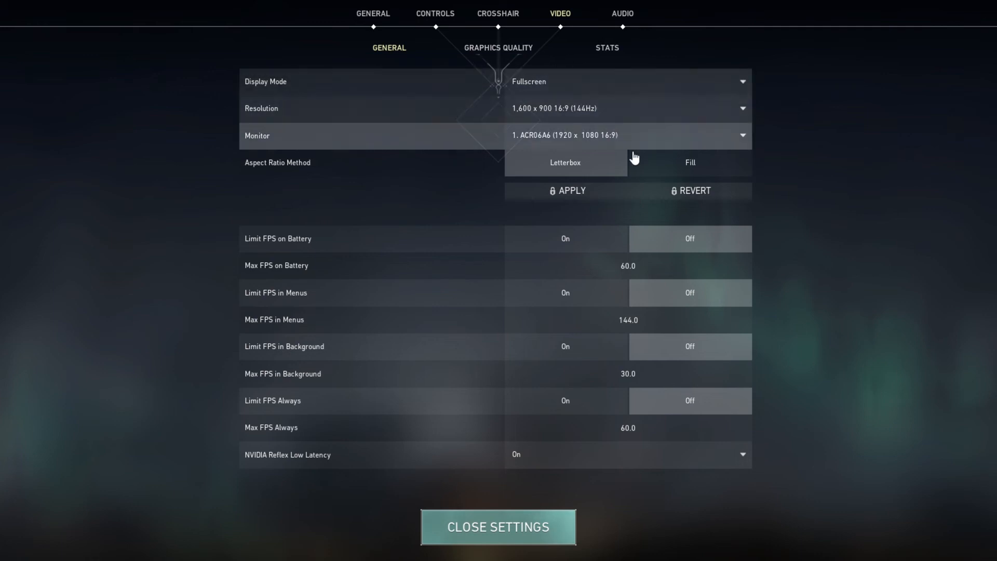
pyautogui.moveTo(558, 114)
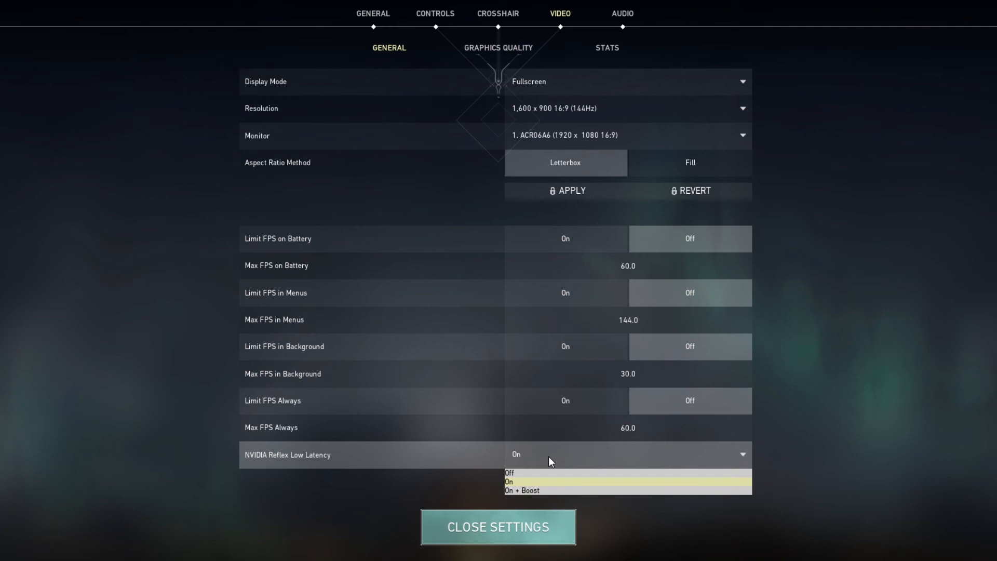
pyautogui.moveTo(530, 490)
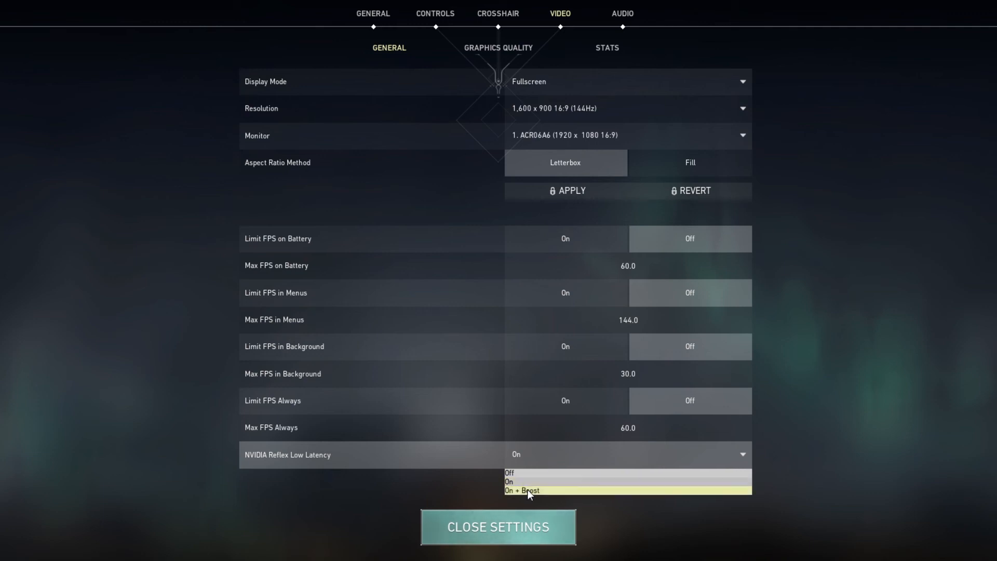
pyautogui.click(521, 490)
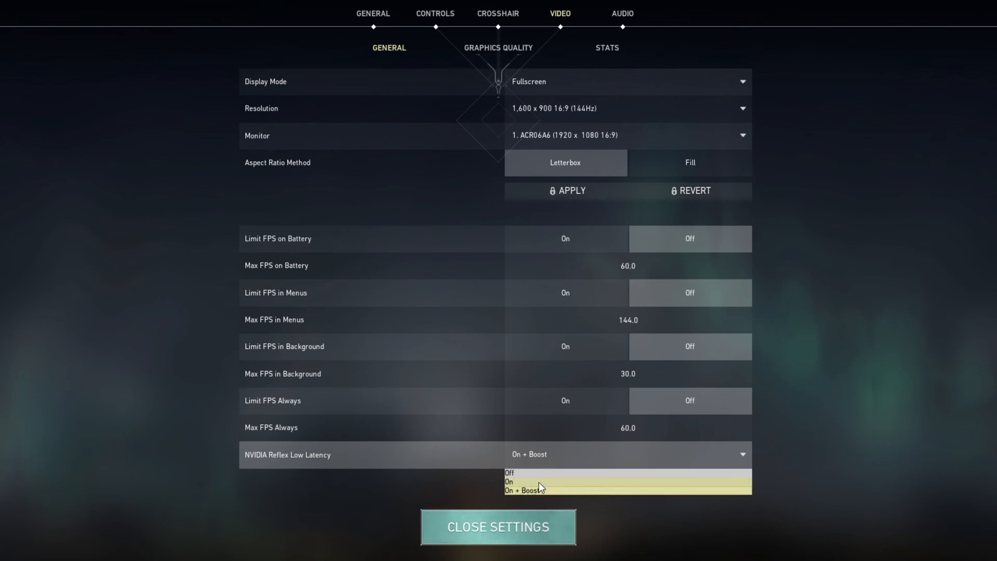
pyautogui.click(508, 482)
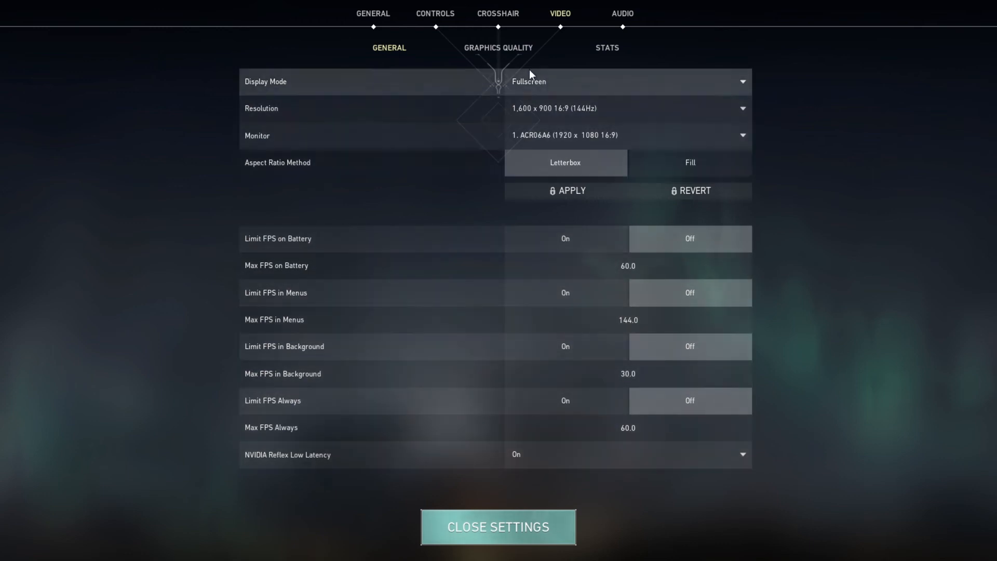
pyautogui.click(498, 47)
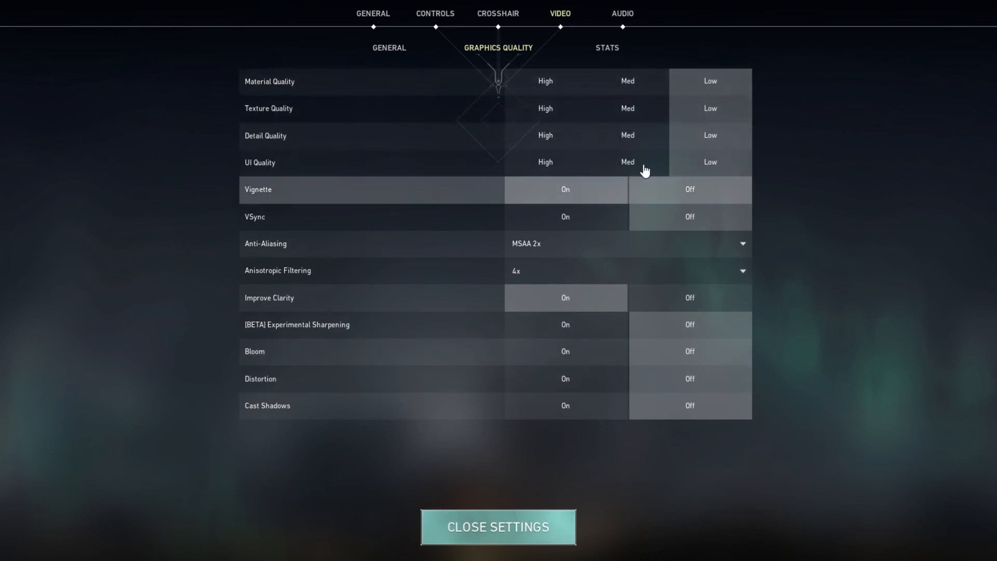
# Review Valorant's General settings and the Low graphics quality settings unchanged, ending on Audio Sounds
pyautogui.click(373, 12)
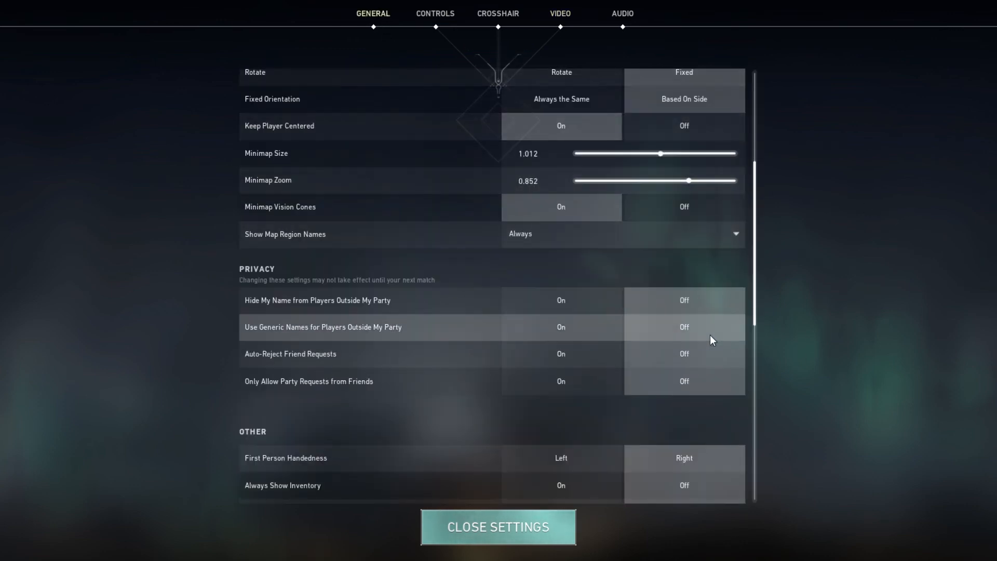
pyautogui.scroll(-3)
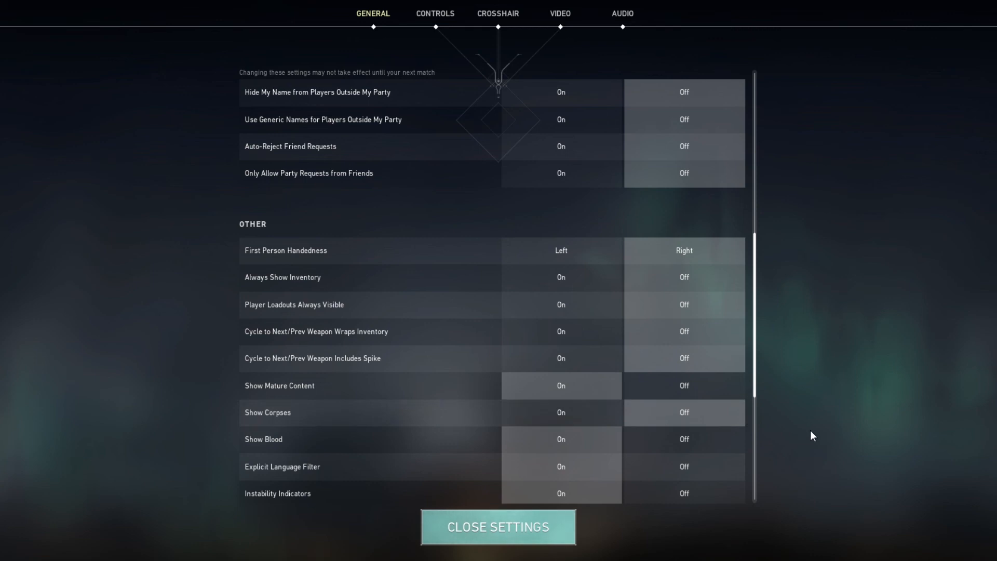
pyautogui.moveTo(668, 401)
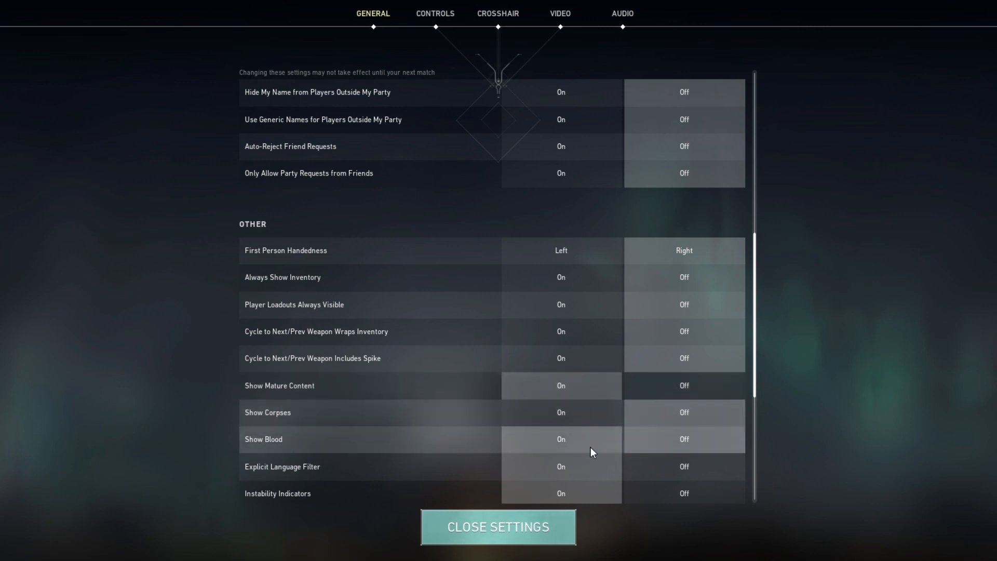
pyautogui.moveTo(694, 454)
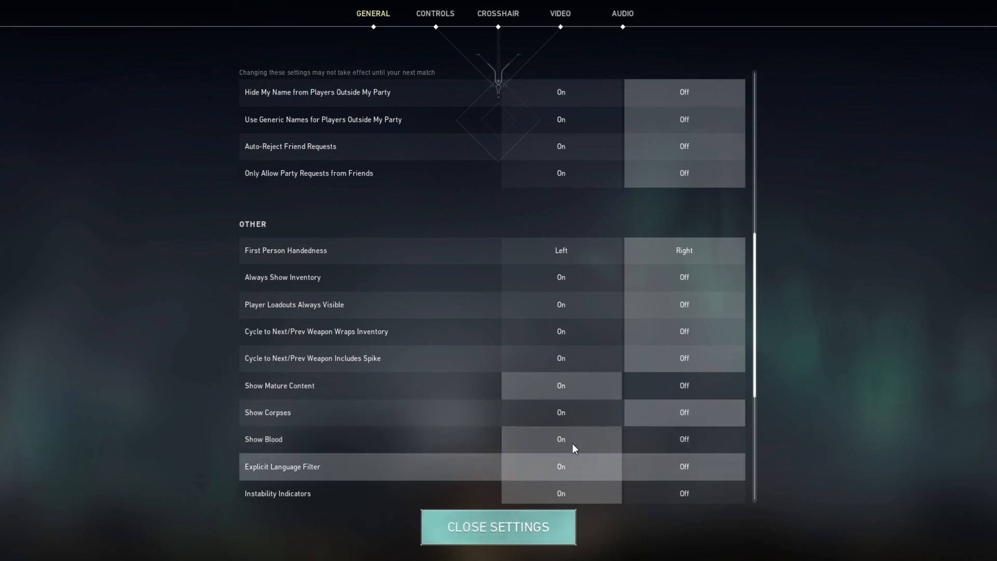
pyautogui.moveTo(857, 462)
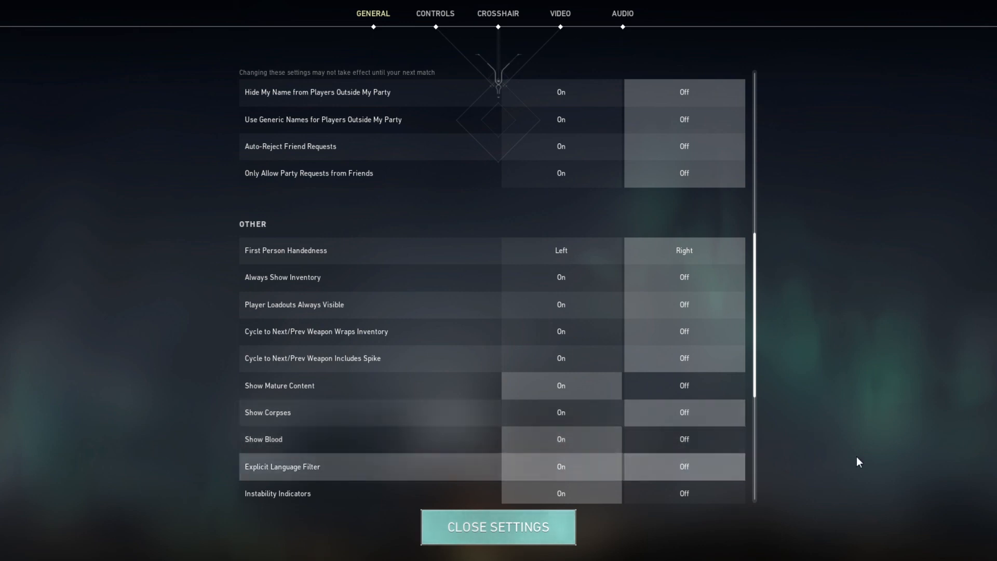
pyautogui.scroll(3)
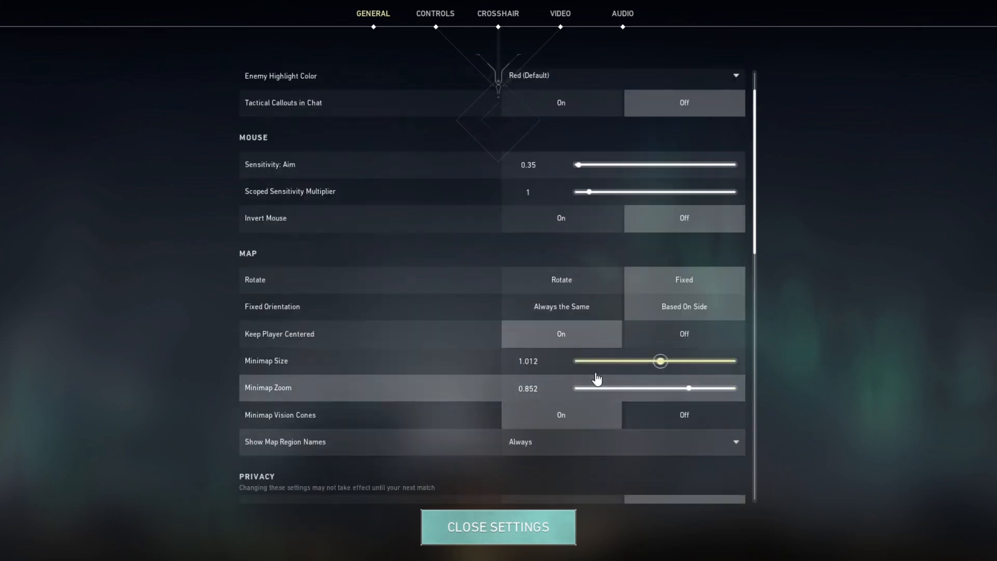
pyautogui.click(559, 12)
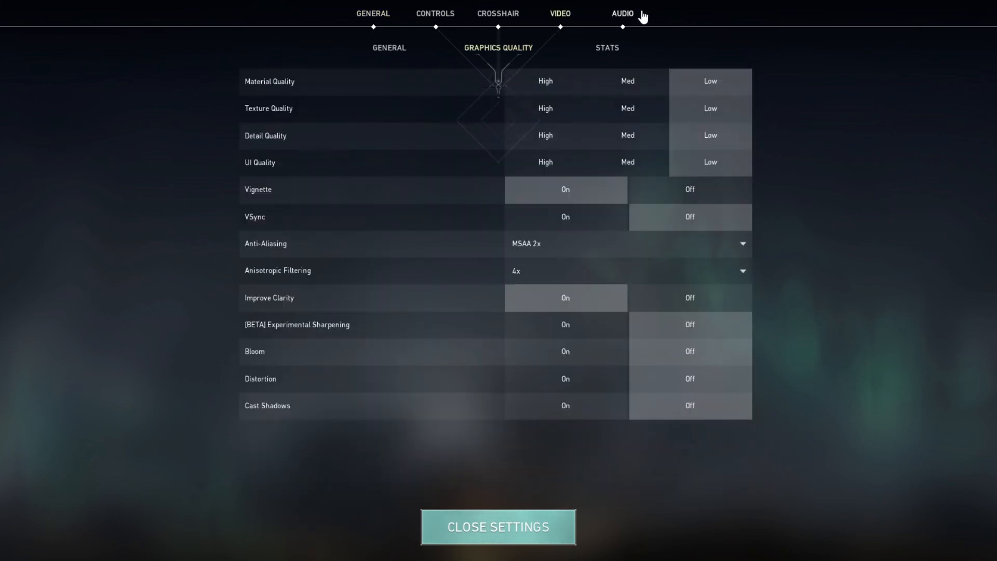
pyautogui.moveTo(561, 14)
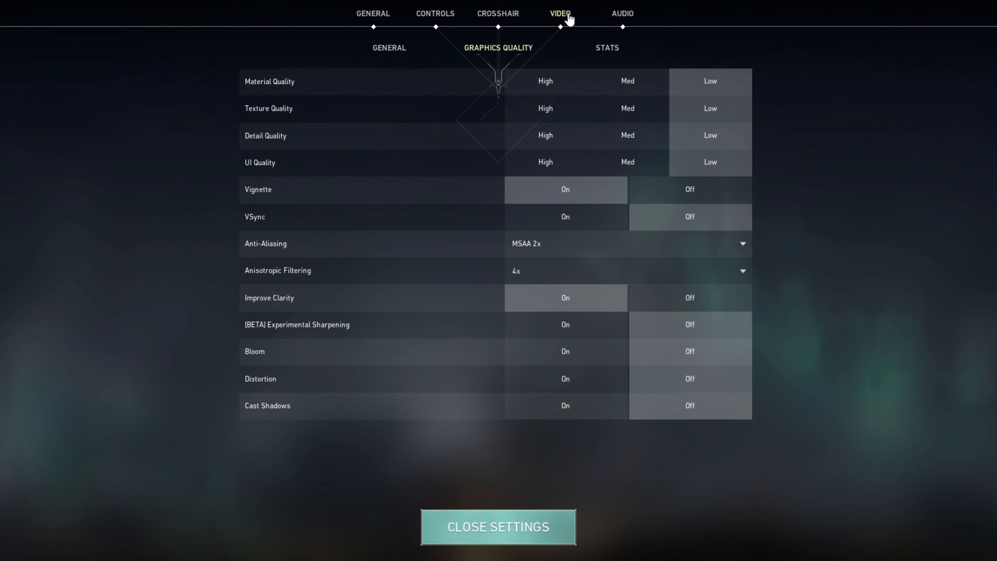
pyautogui.click(621, 14)
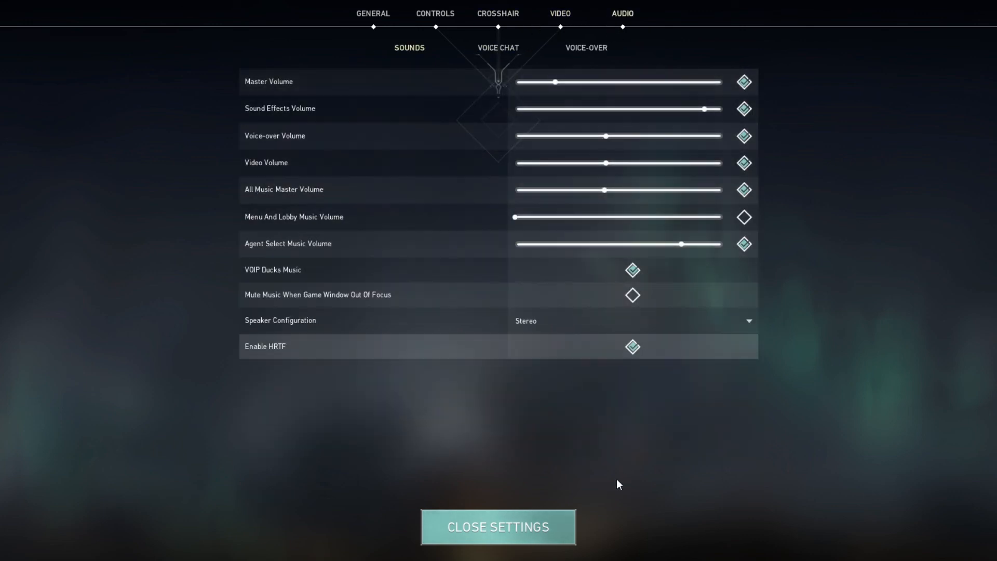
# Close Valorant's settings and shoot enemies in the match, landing a headshot kill
pyautogui.click(498, 526)
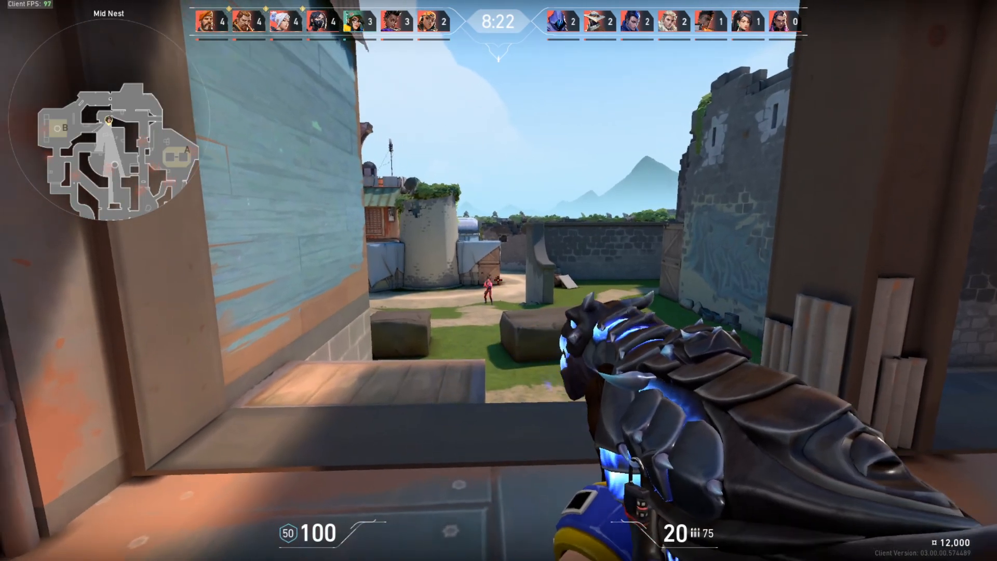
pyautogui.click(498, 280)
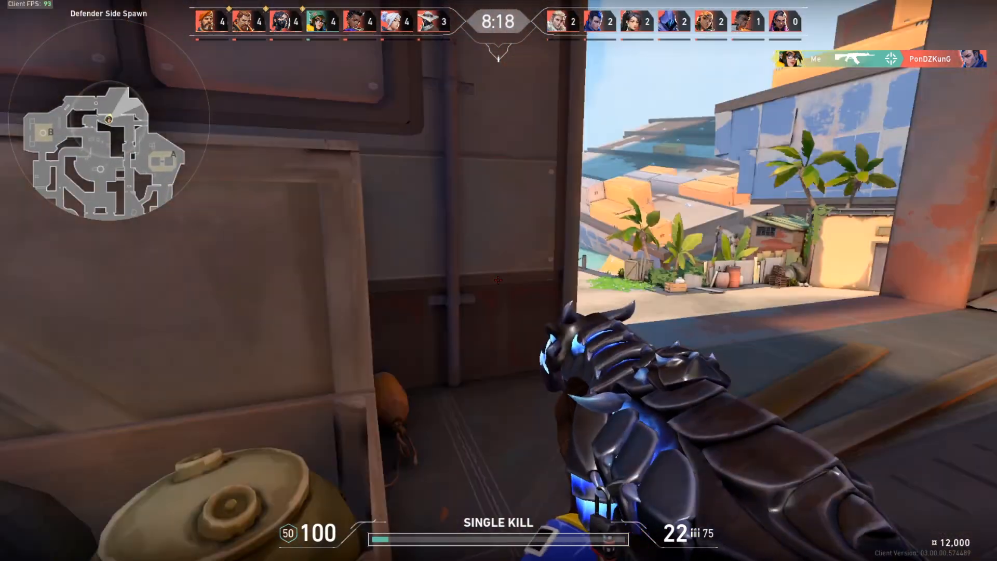
pyautogui.click(498, 279)
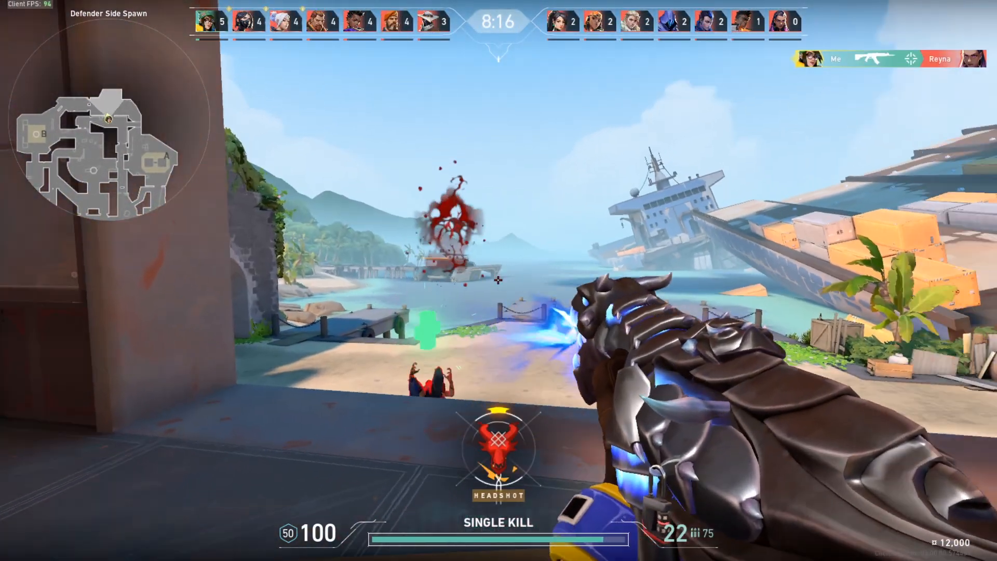